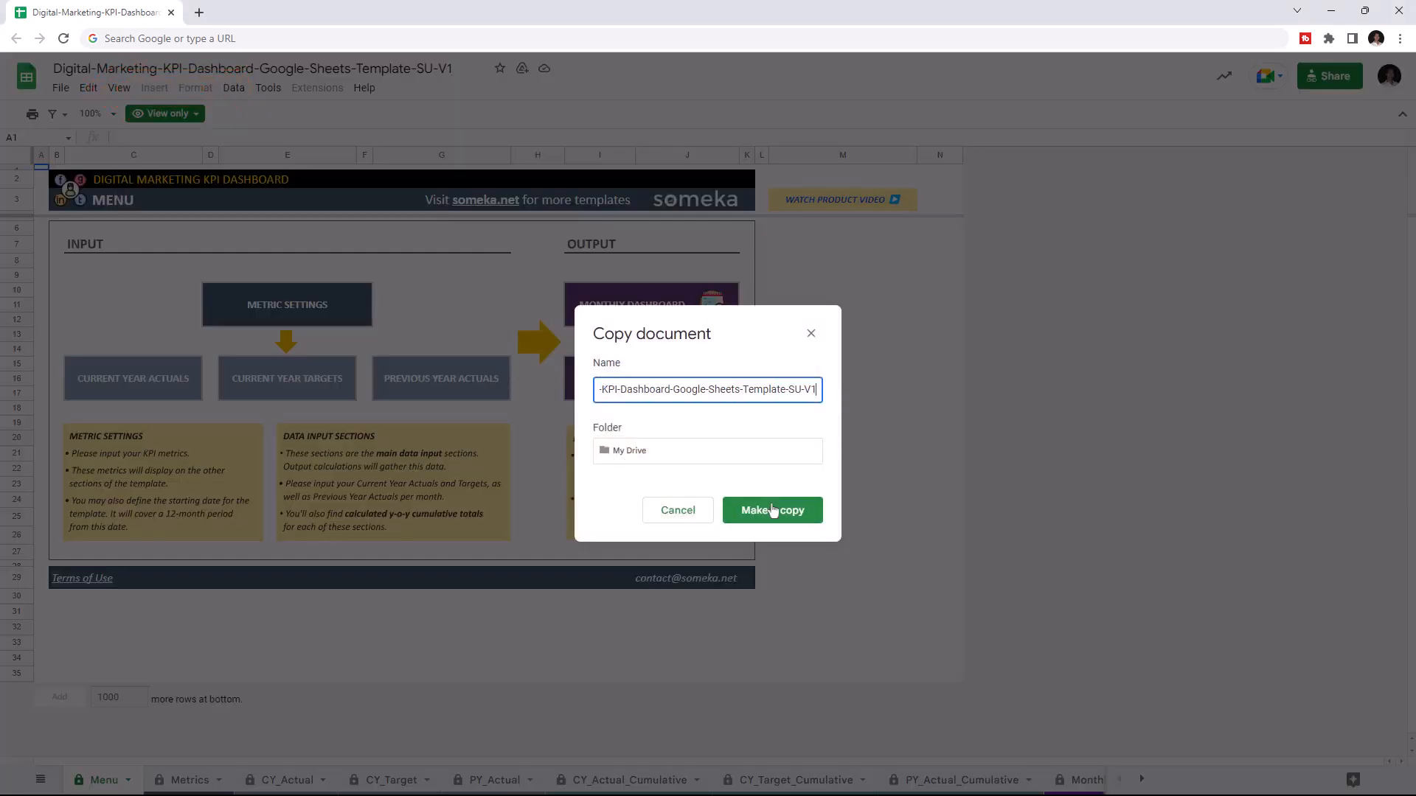
Make an editable copy of the Digital Marketing KPI Dashboard template in My Drive.
left_click(772, 510)
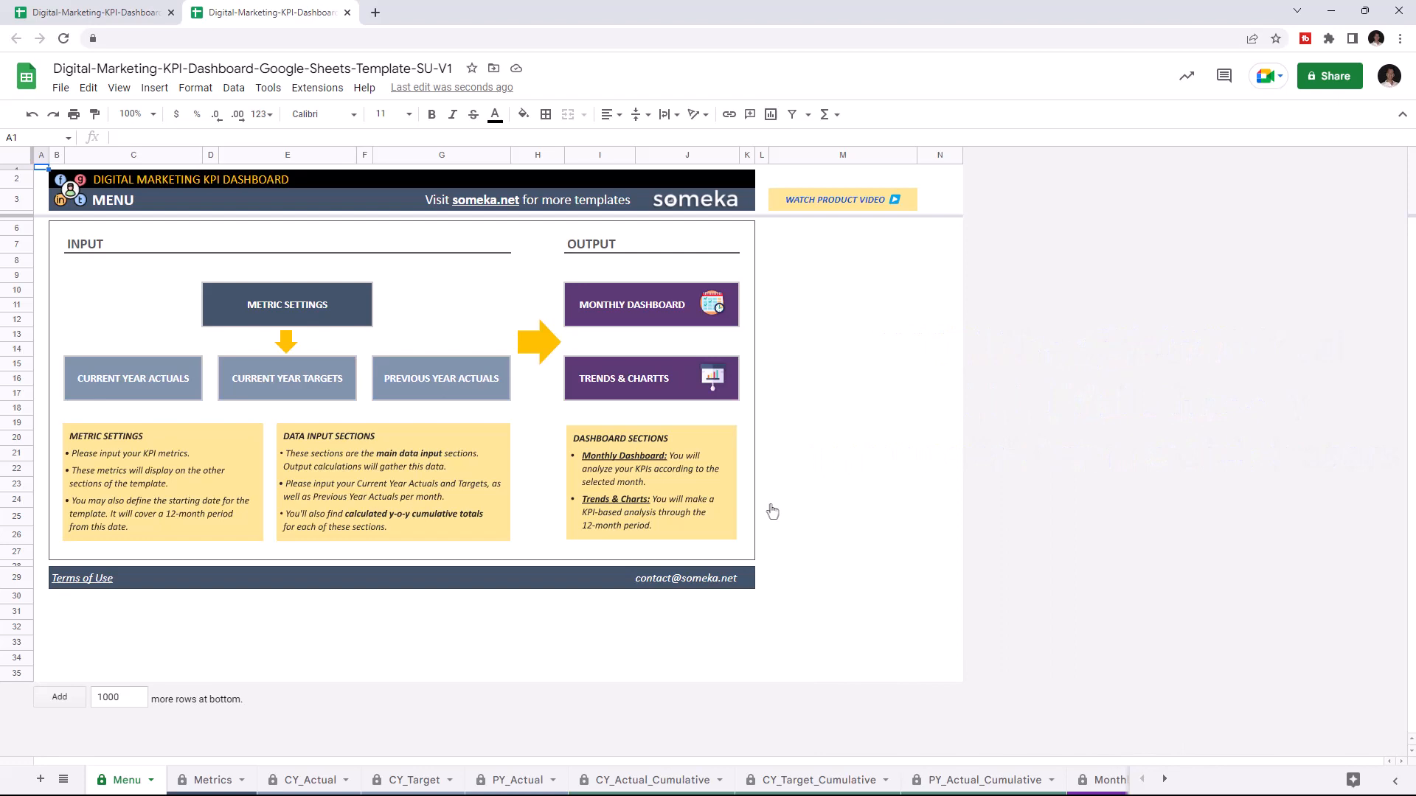
mouse_move(329, 645)
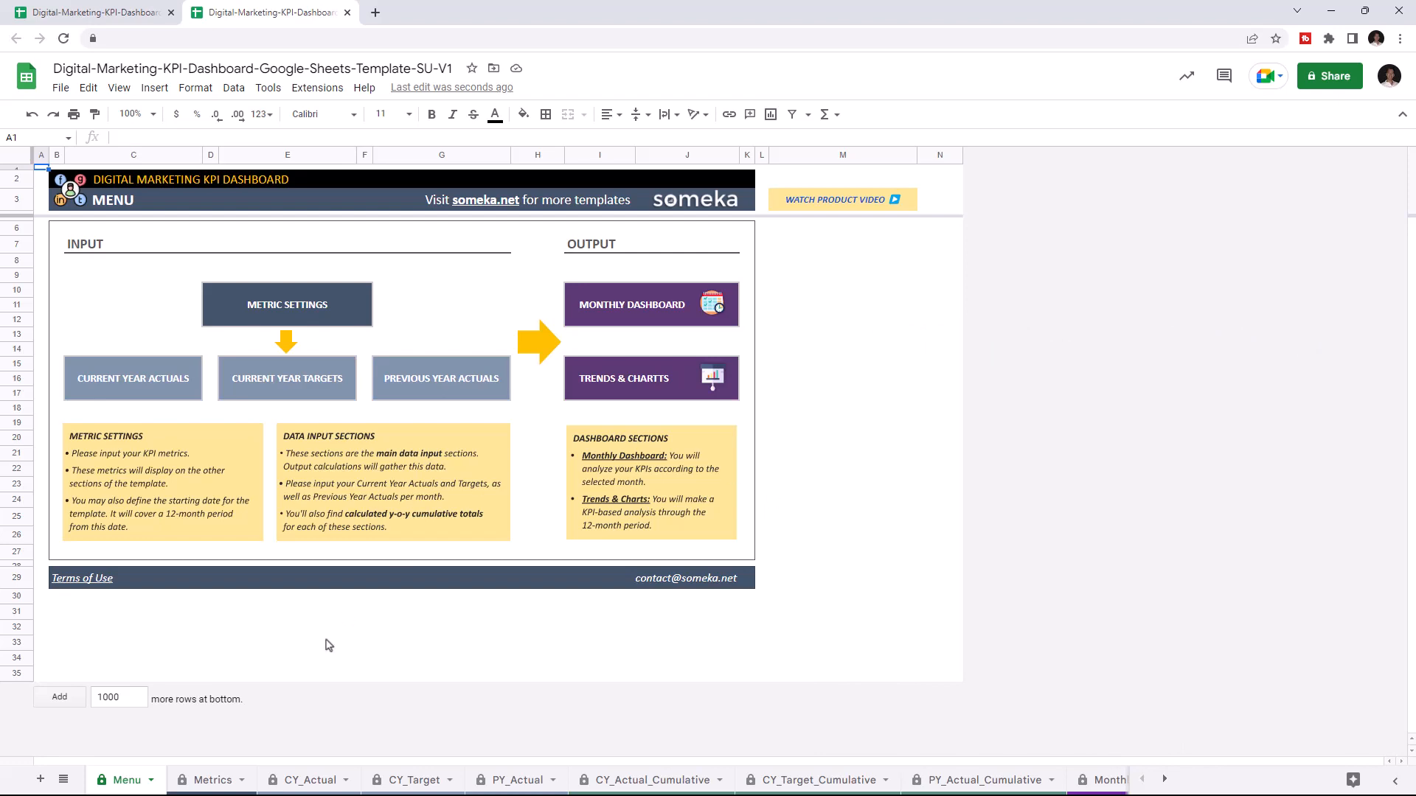
Tour the Metrics, CY_Actual, CY_Target, PY_Actual and Trends & Charts sheets, ending on Metrics.
left_click(211, 779)
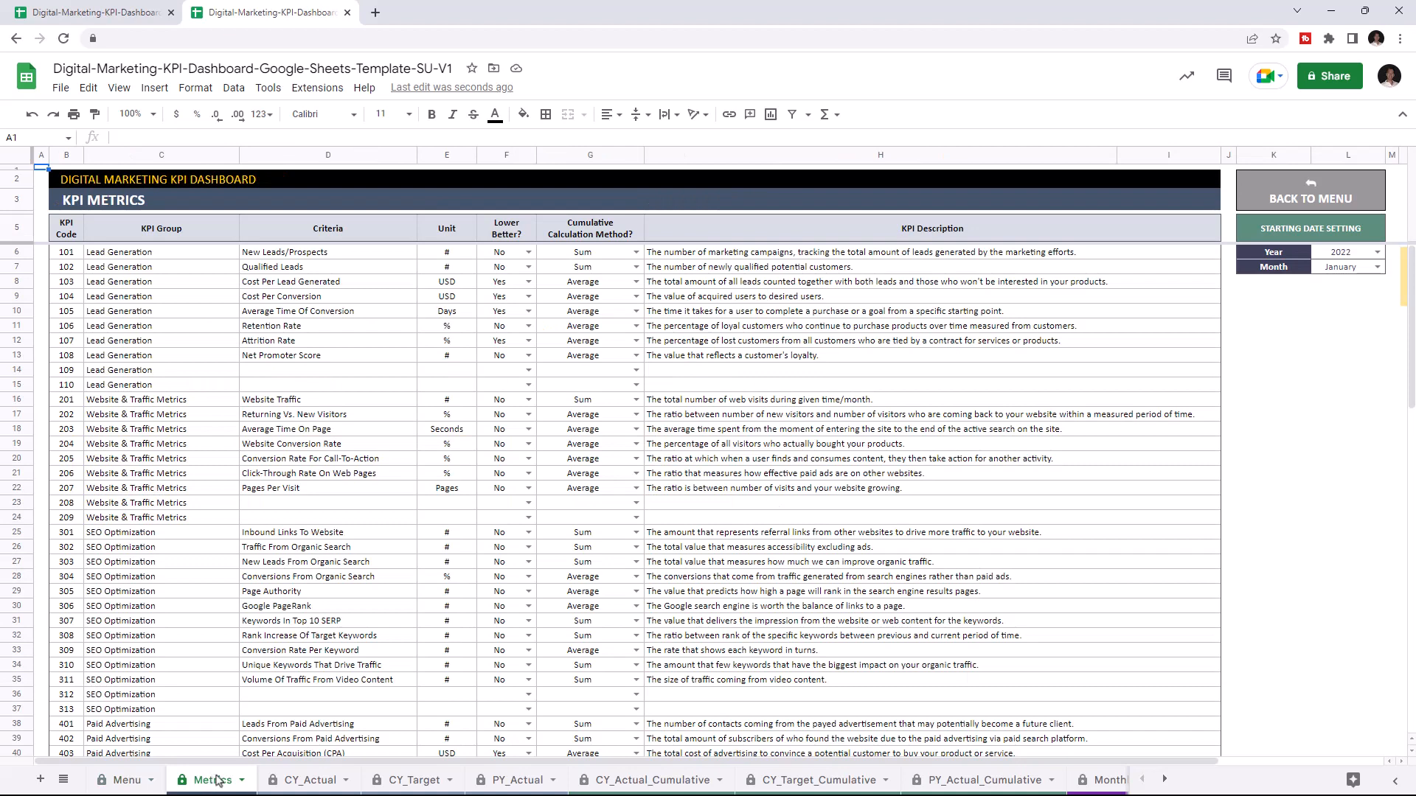
left_click(310, 781)
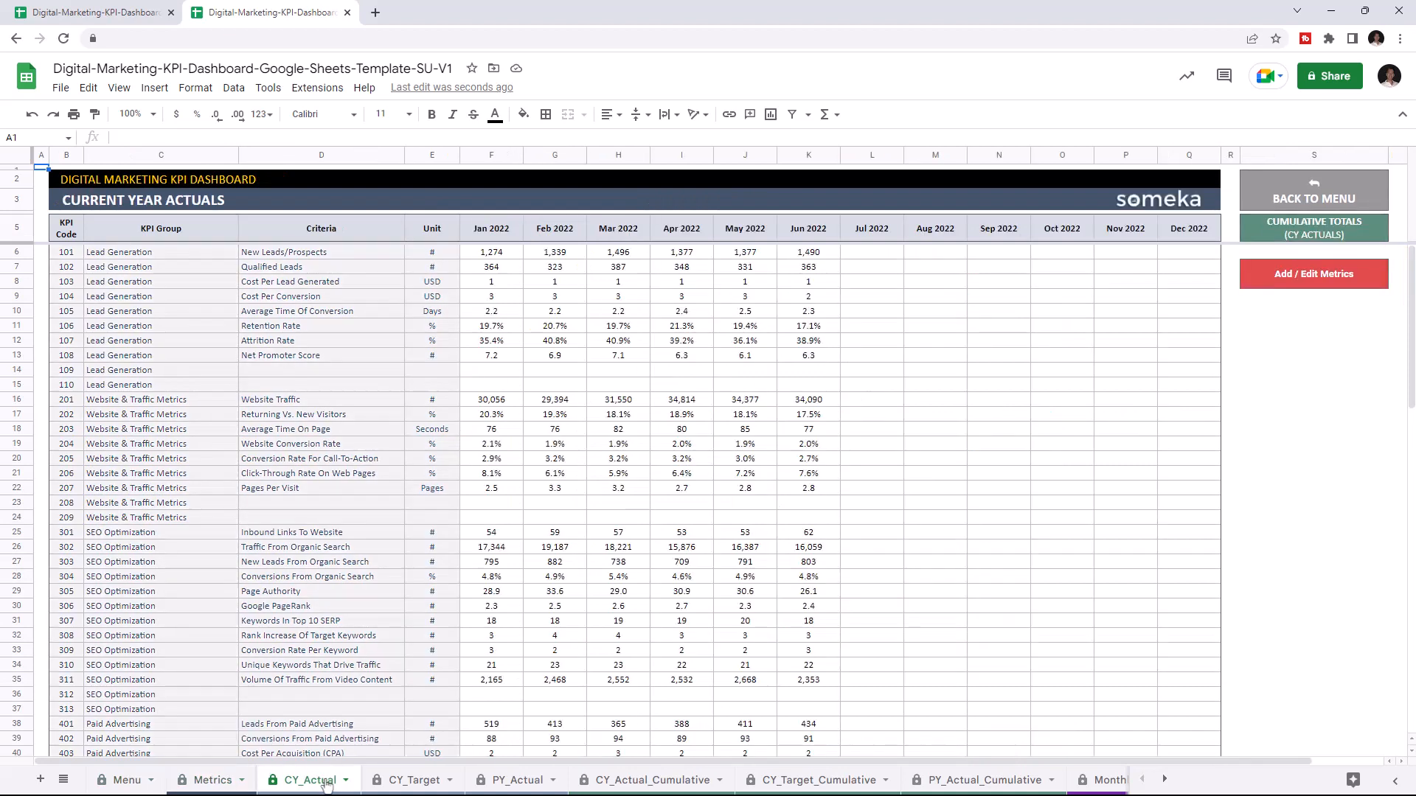
left_click(412, 779)
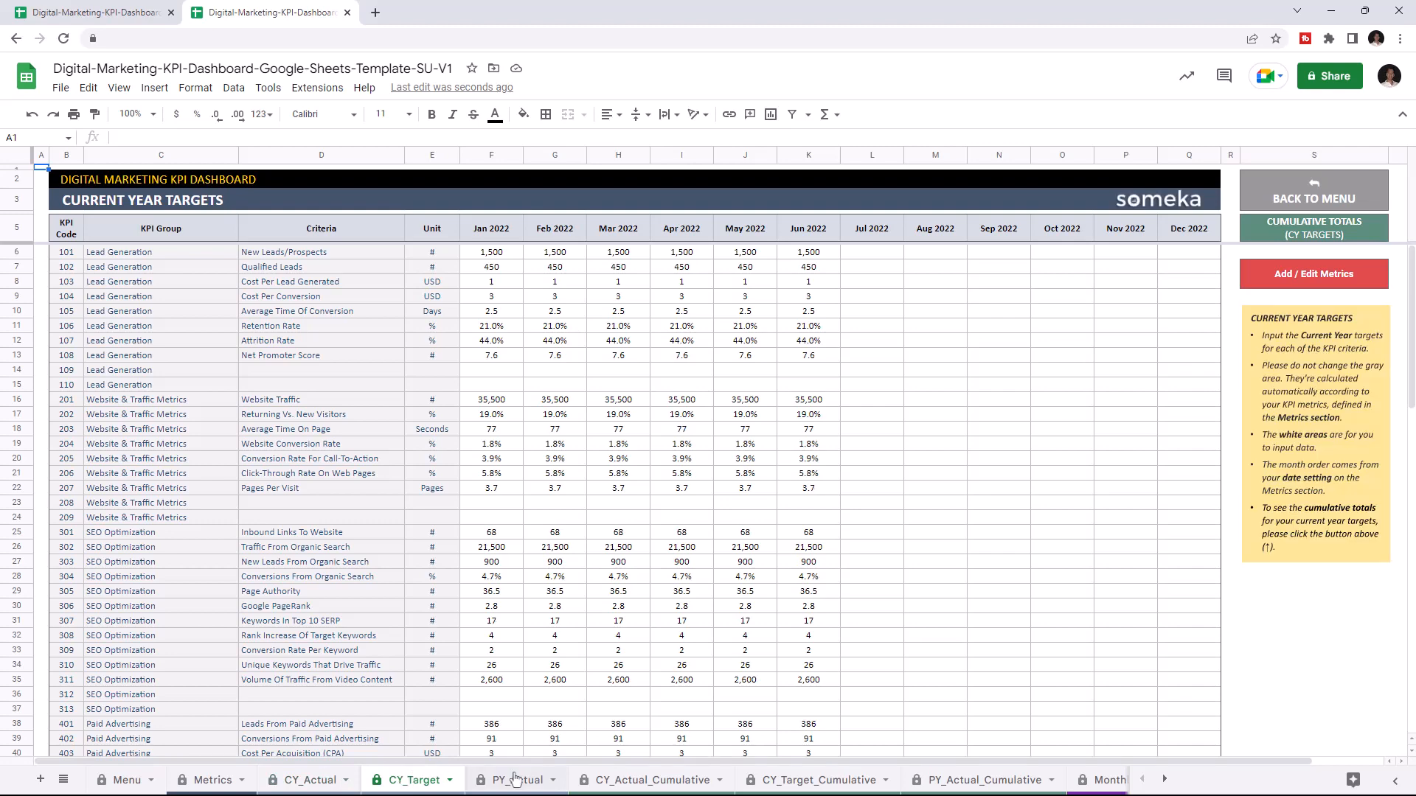
left_click(516, 779)
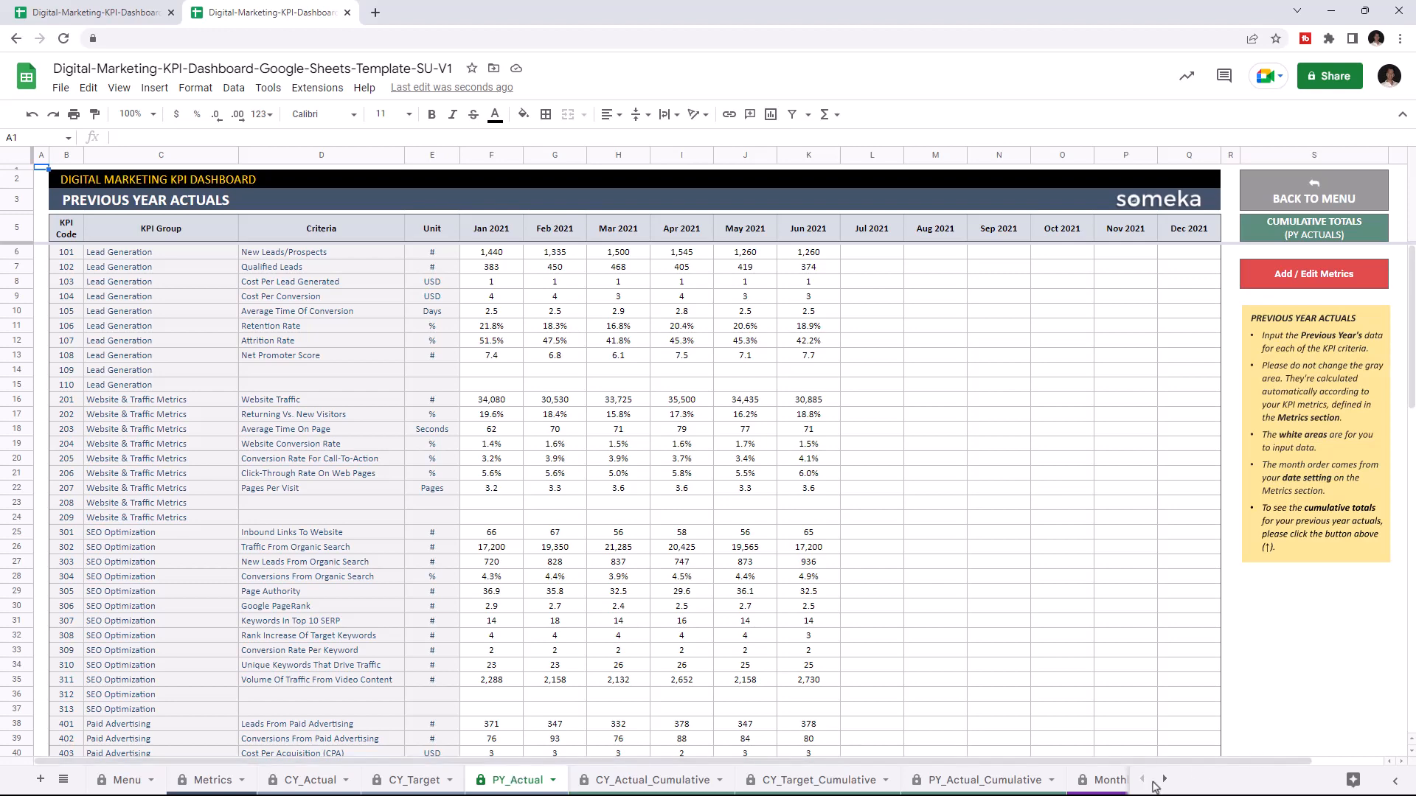
left_click(948, 779)
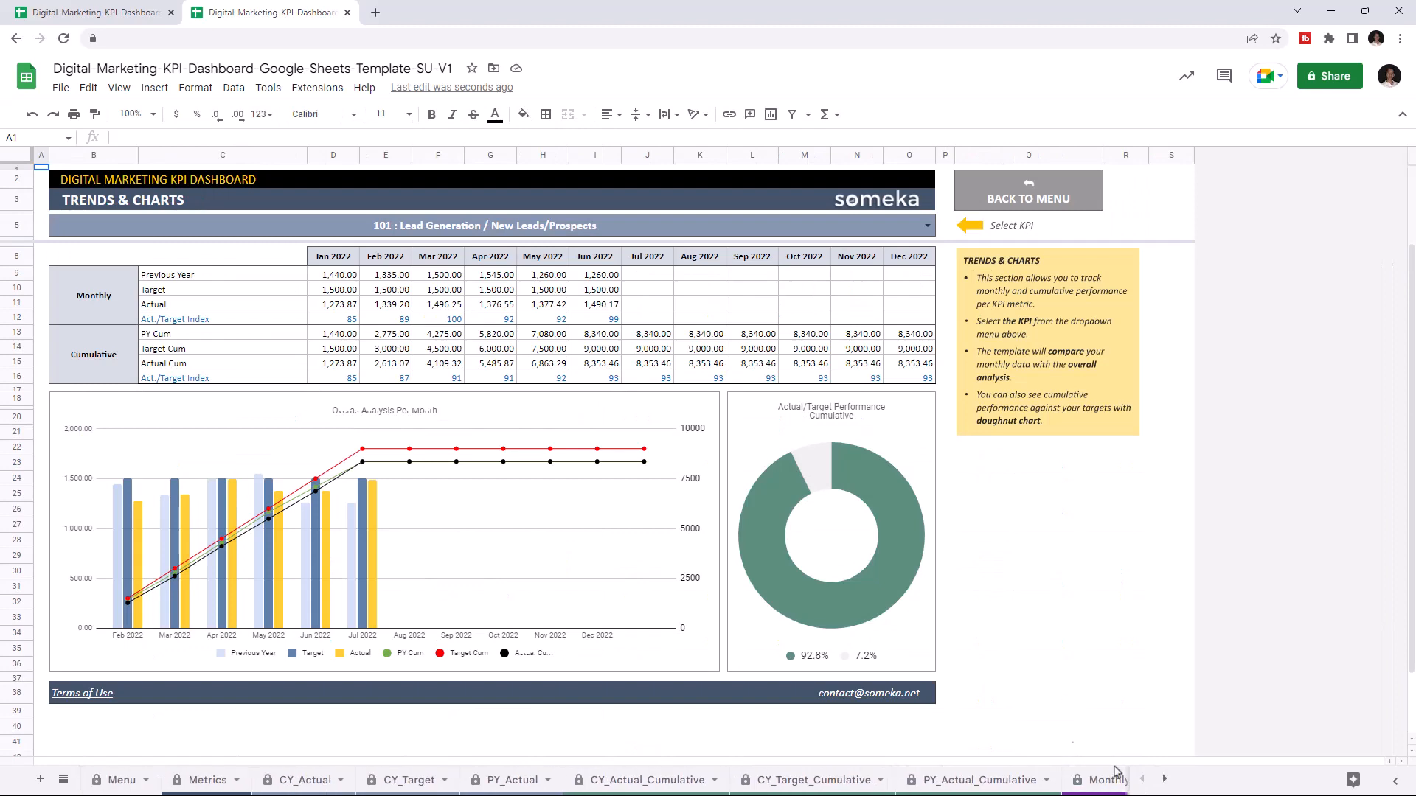
left_click(206, 778)
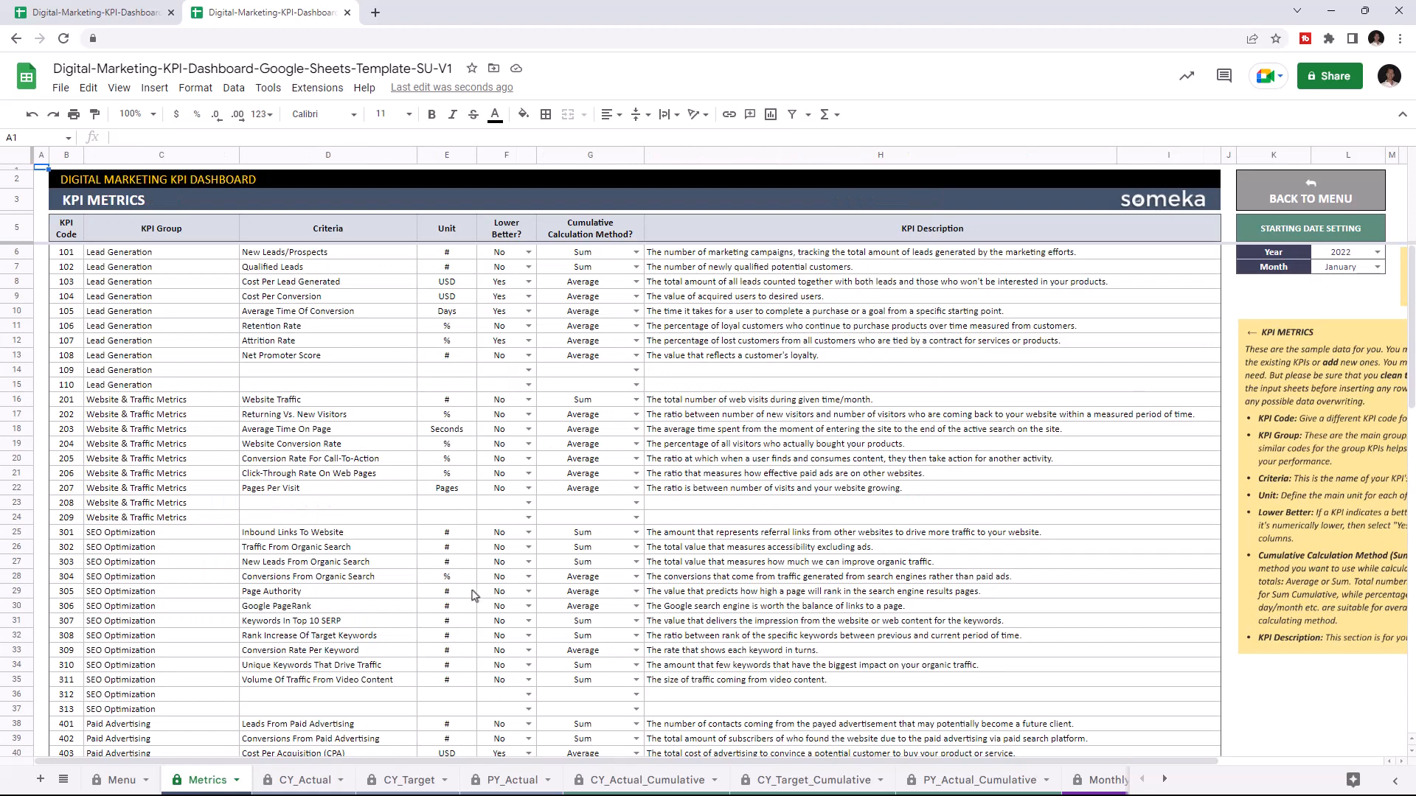
left_click(1348, 253)
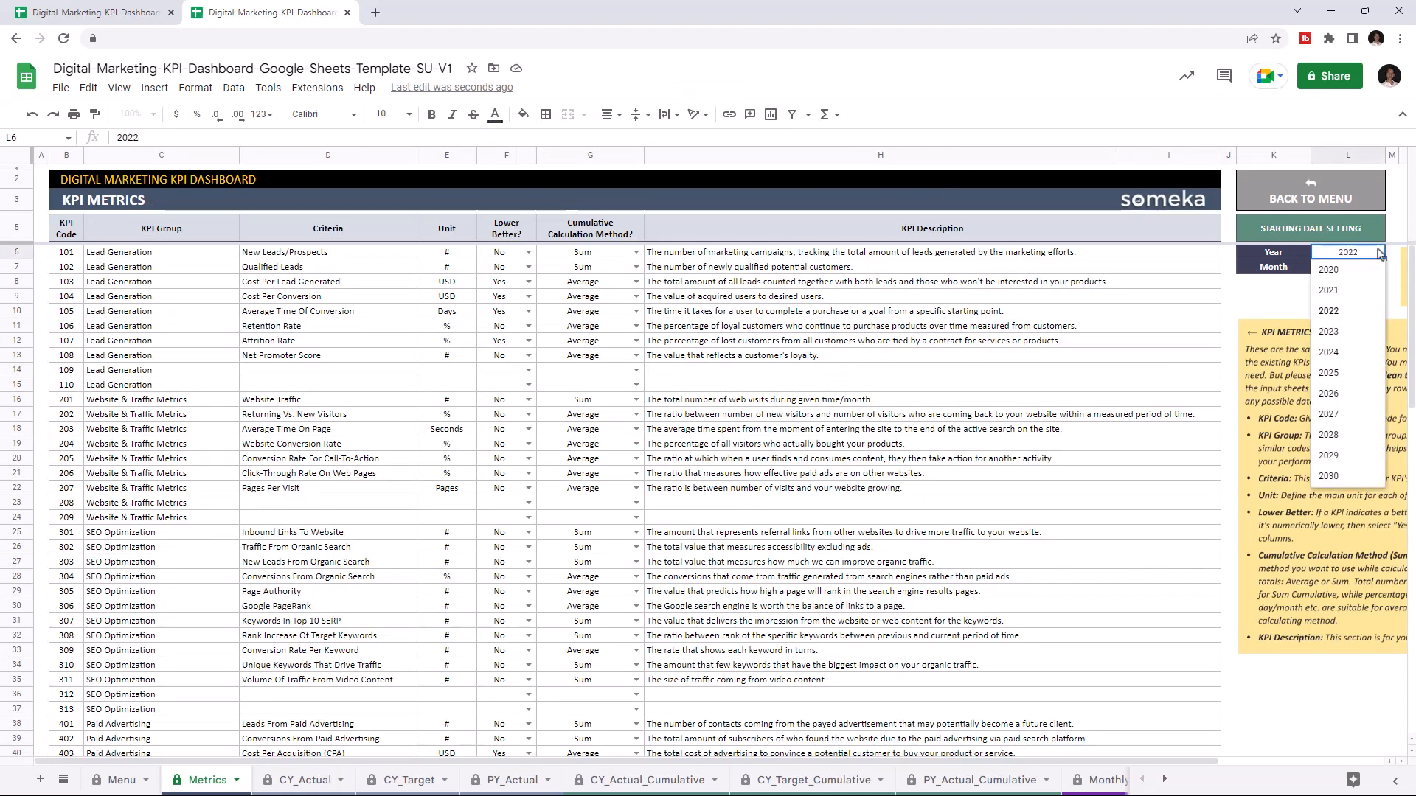
left_click(1345, 311)
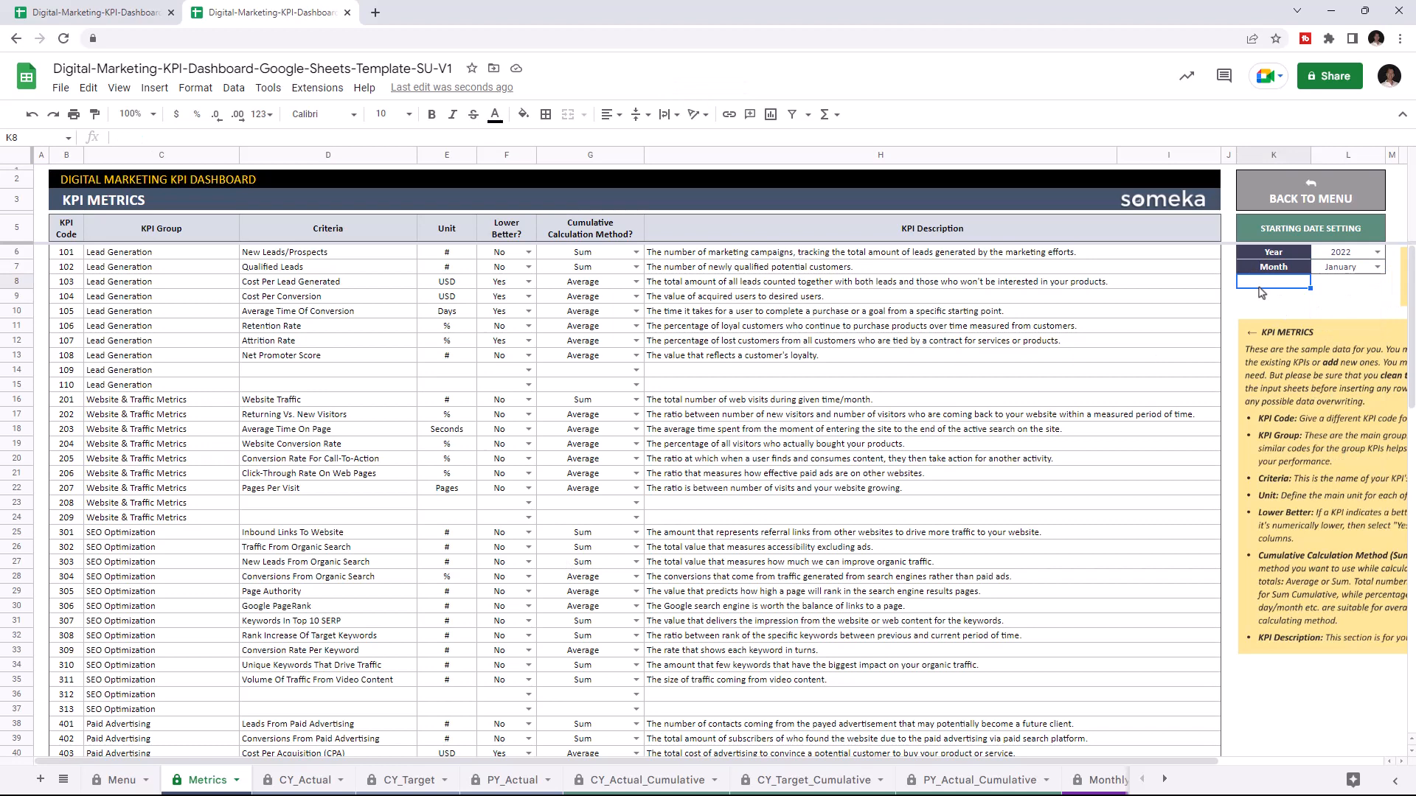
mouse_move(812, 390)
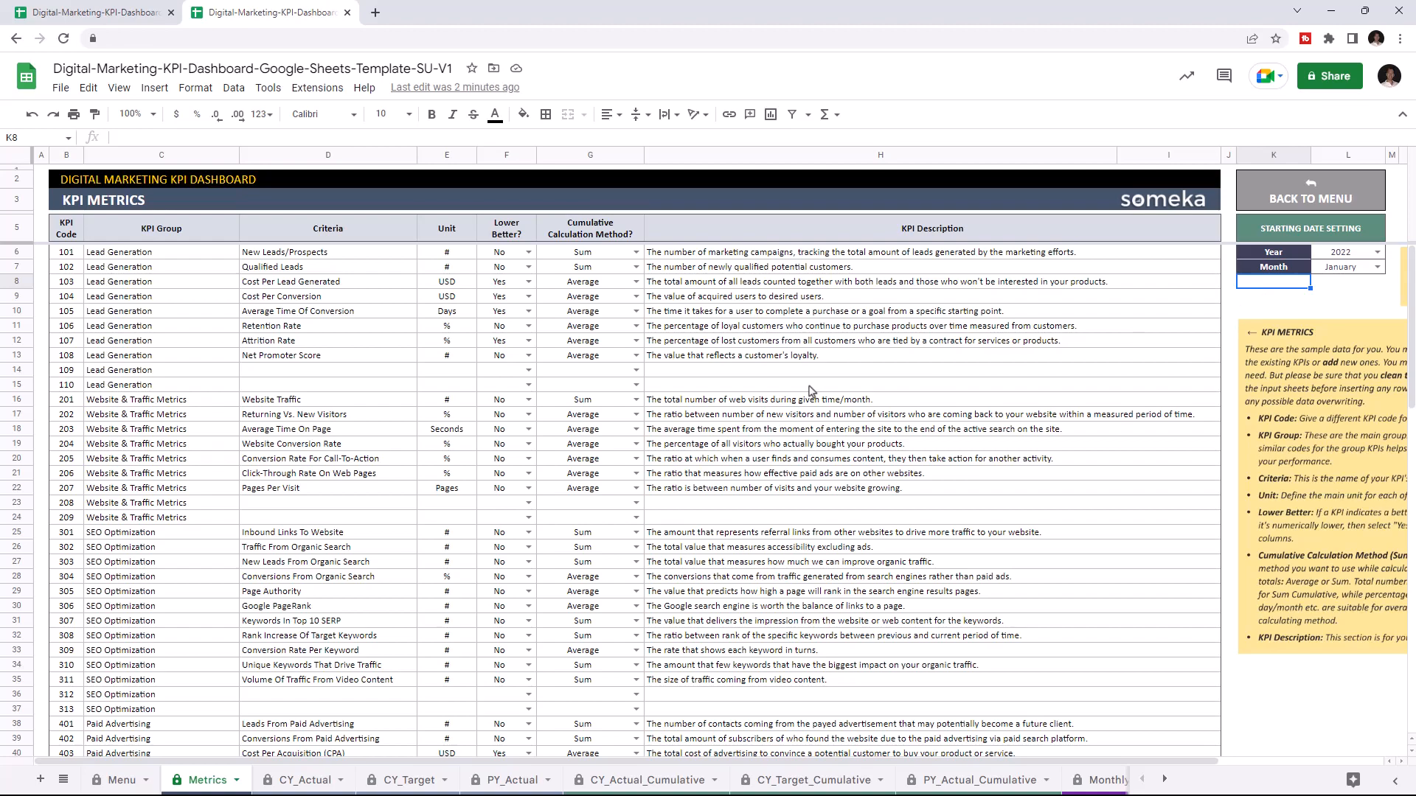
scroll("down", 3)
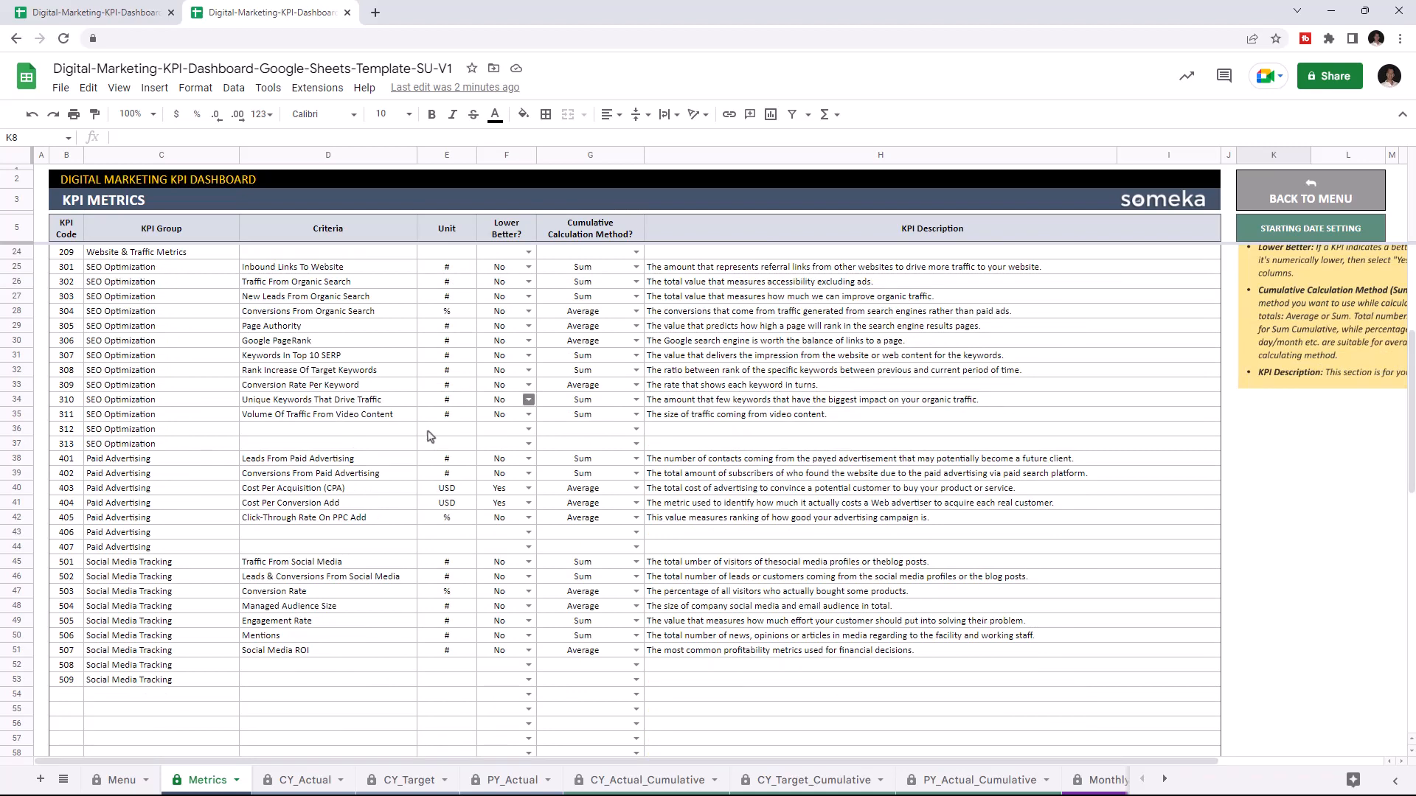
Add a Profit KPI in D43 with USD units and Sum totals, then move to CY_Actual.
left_click(328, 532)
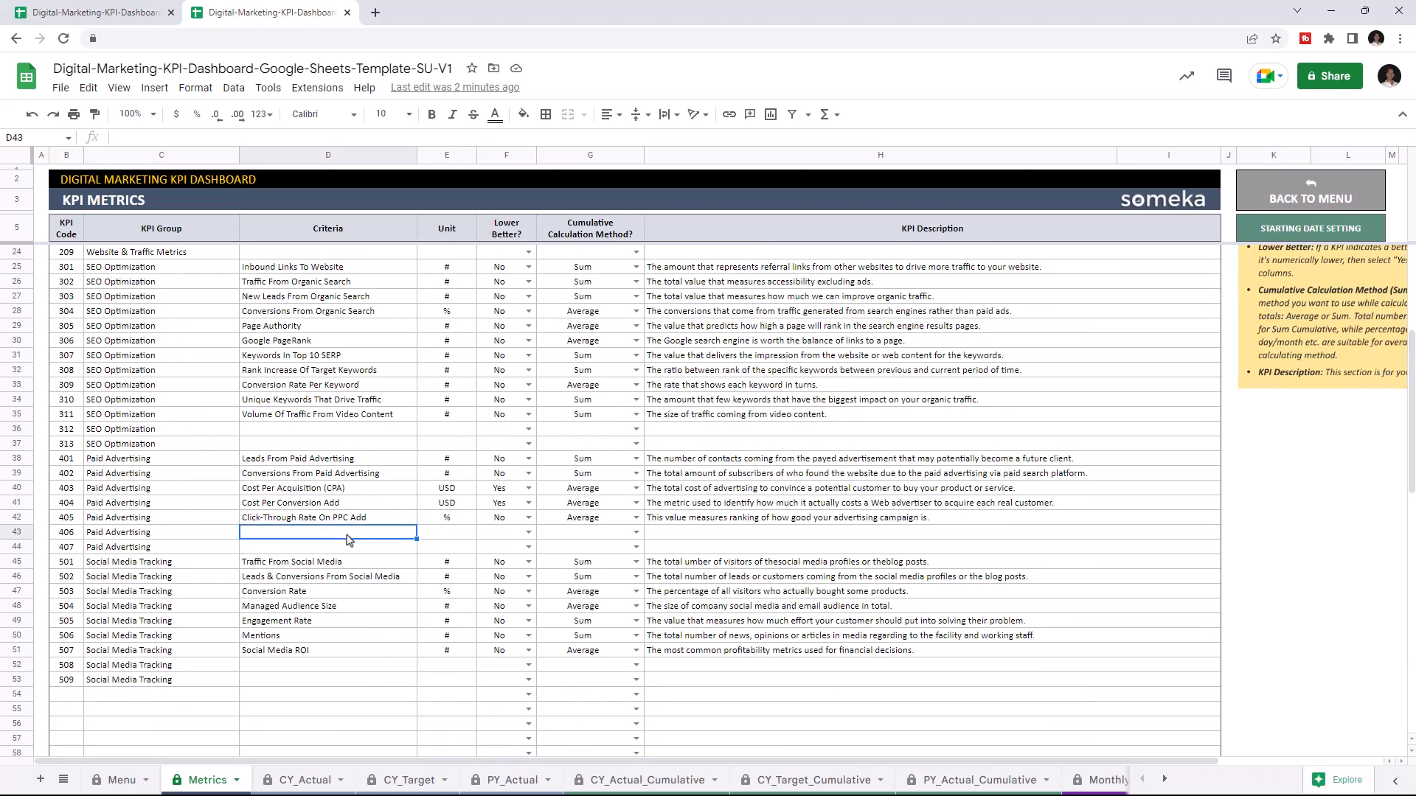
type("Profit")
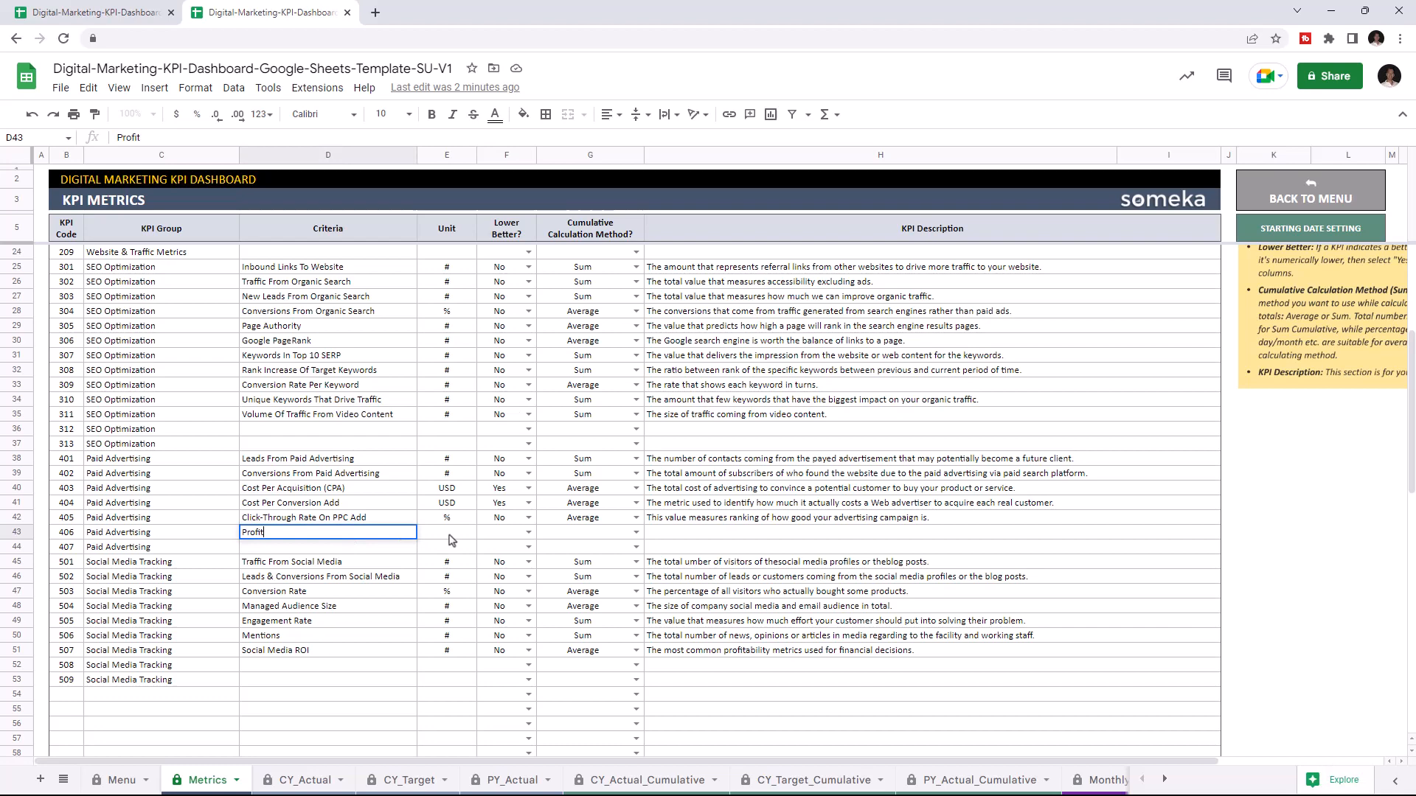
left_click(528, 533)
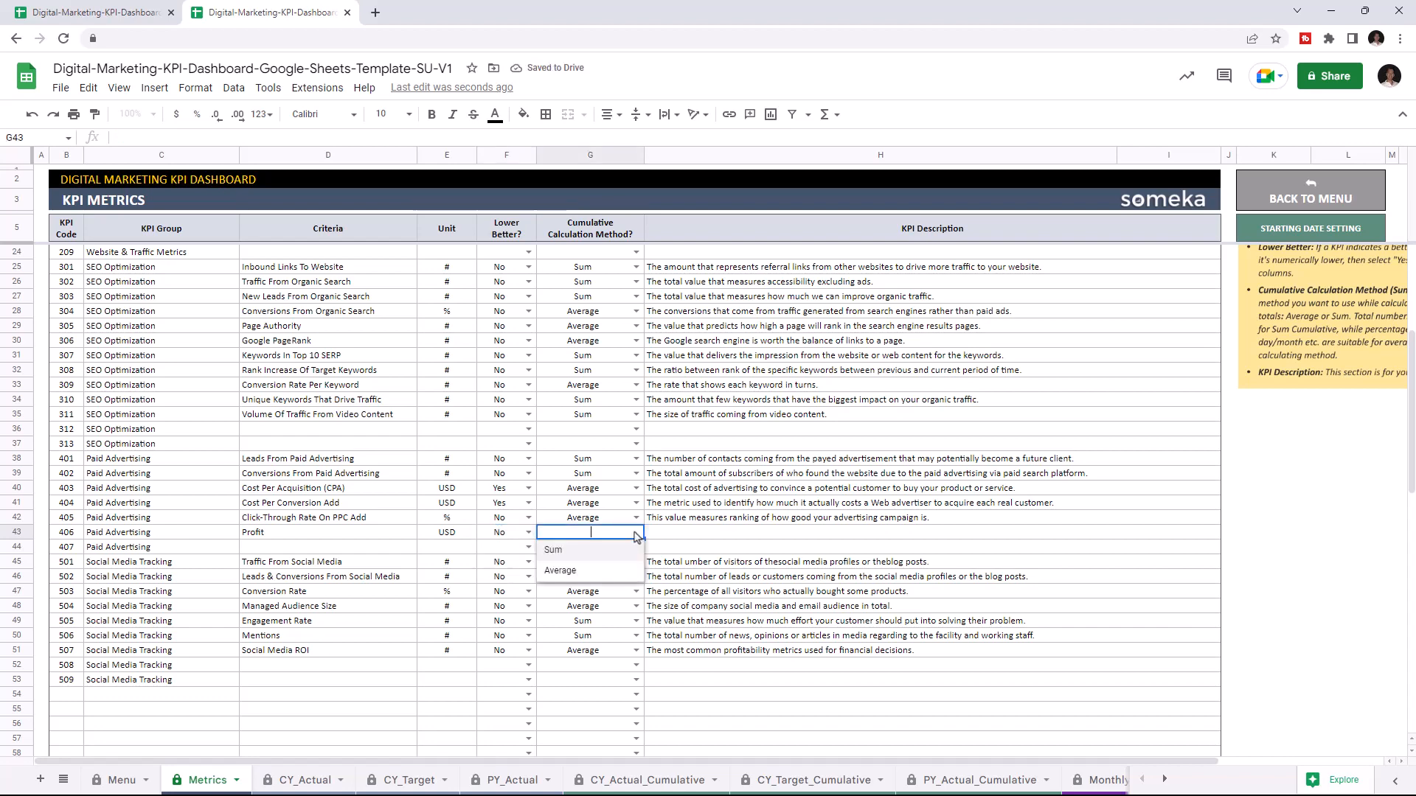
left_click(551, 549)
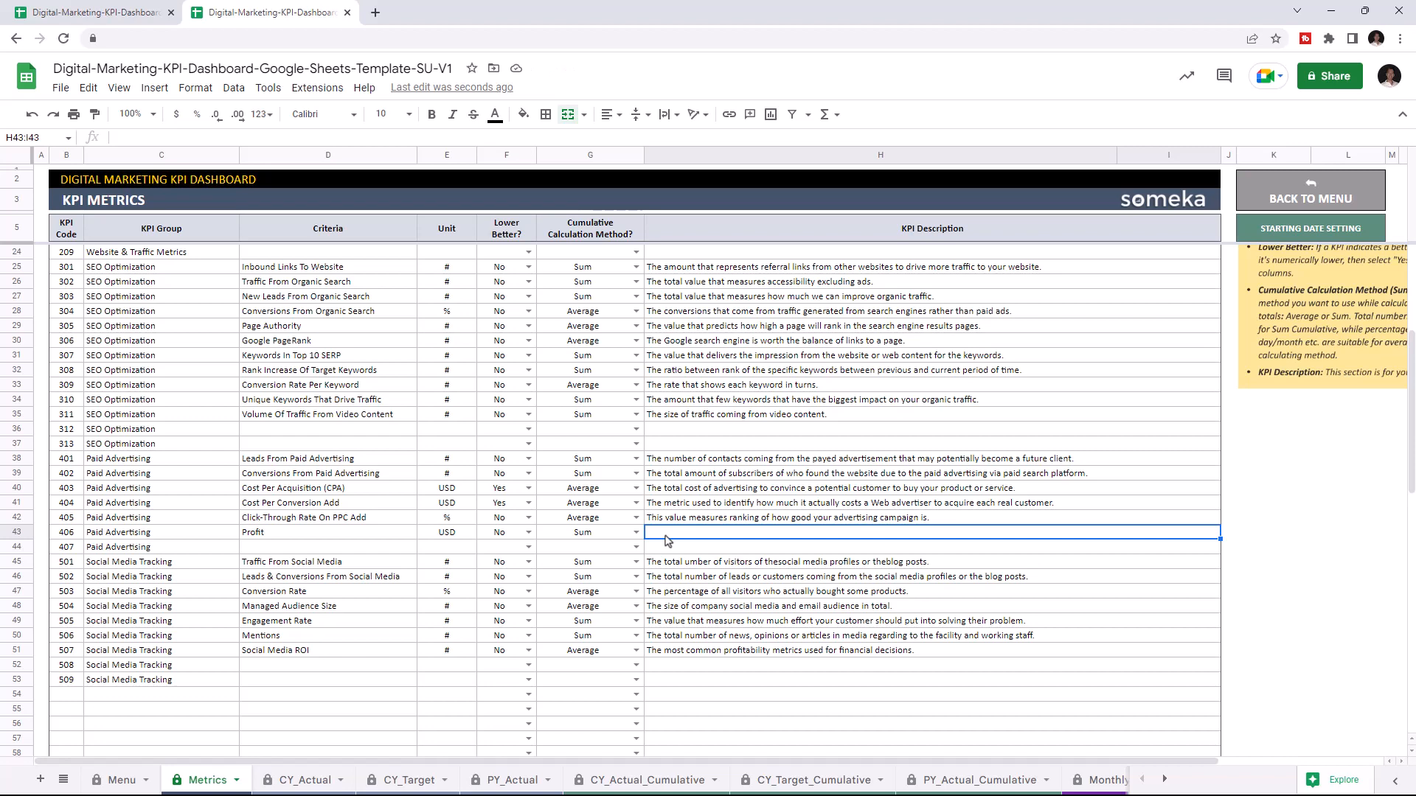
mouse_move(269, 595)
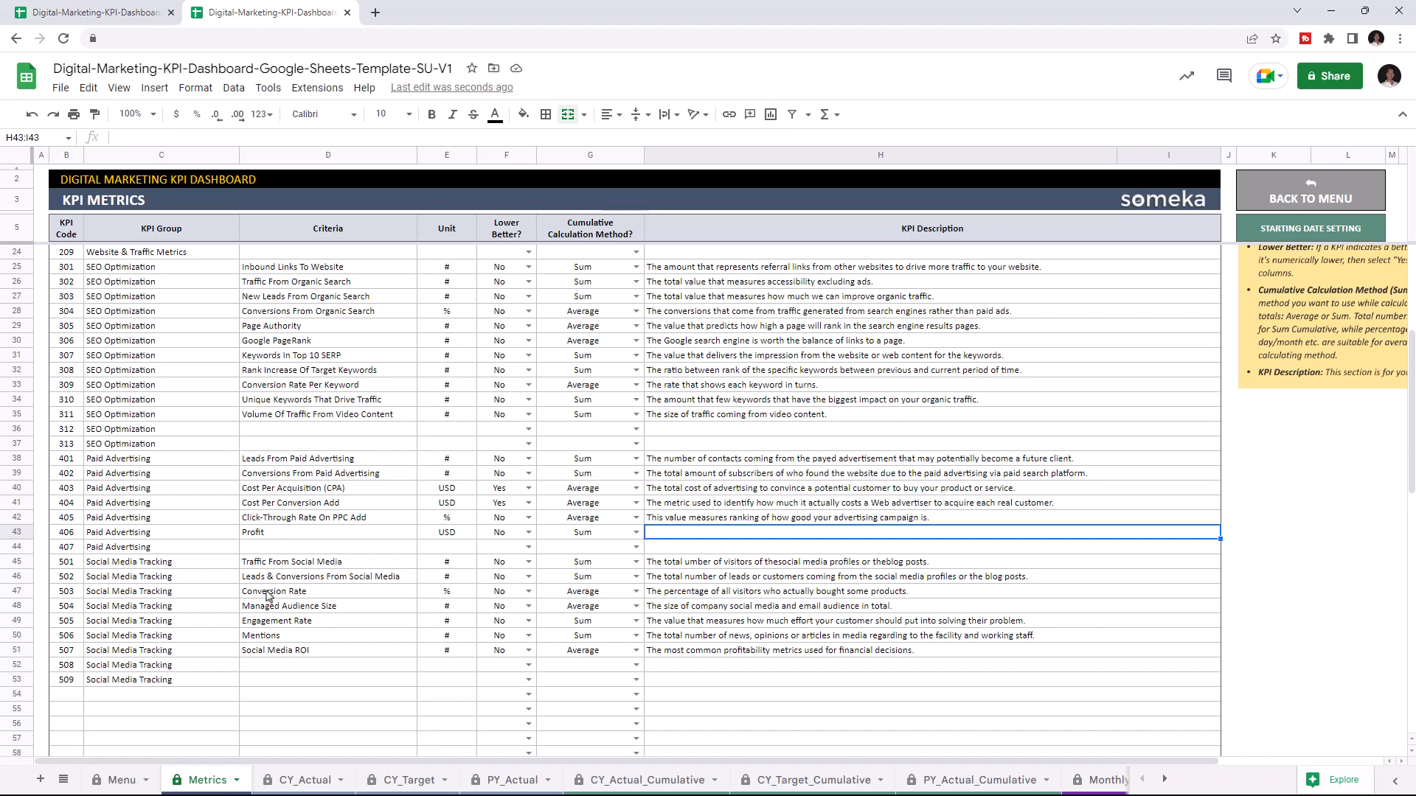
left_click(306, 780)
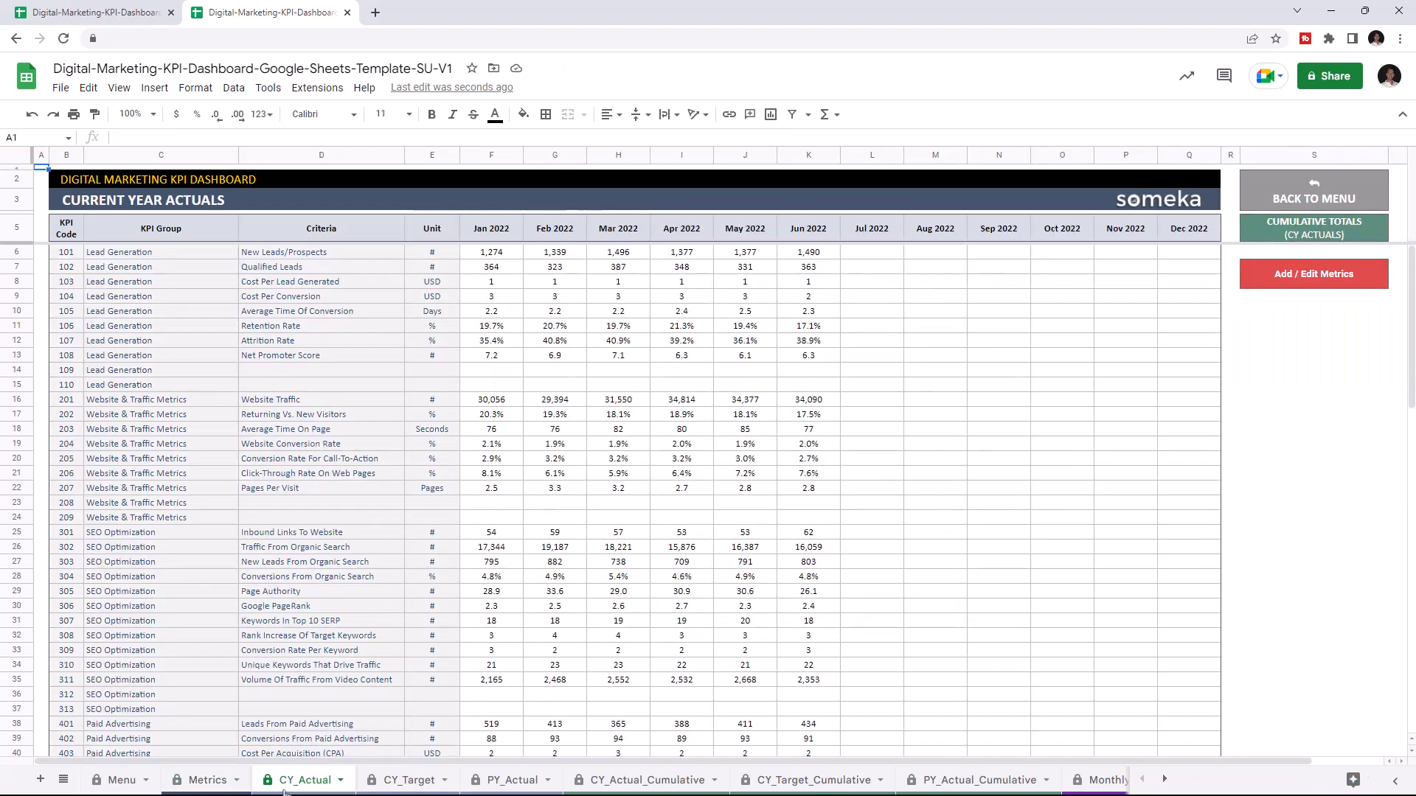
Enter the January–June 2022 Profit actuals (55000, 60000) across F43:K43 on CY_Actual.
scroll("down", 3)
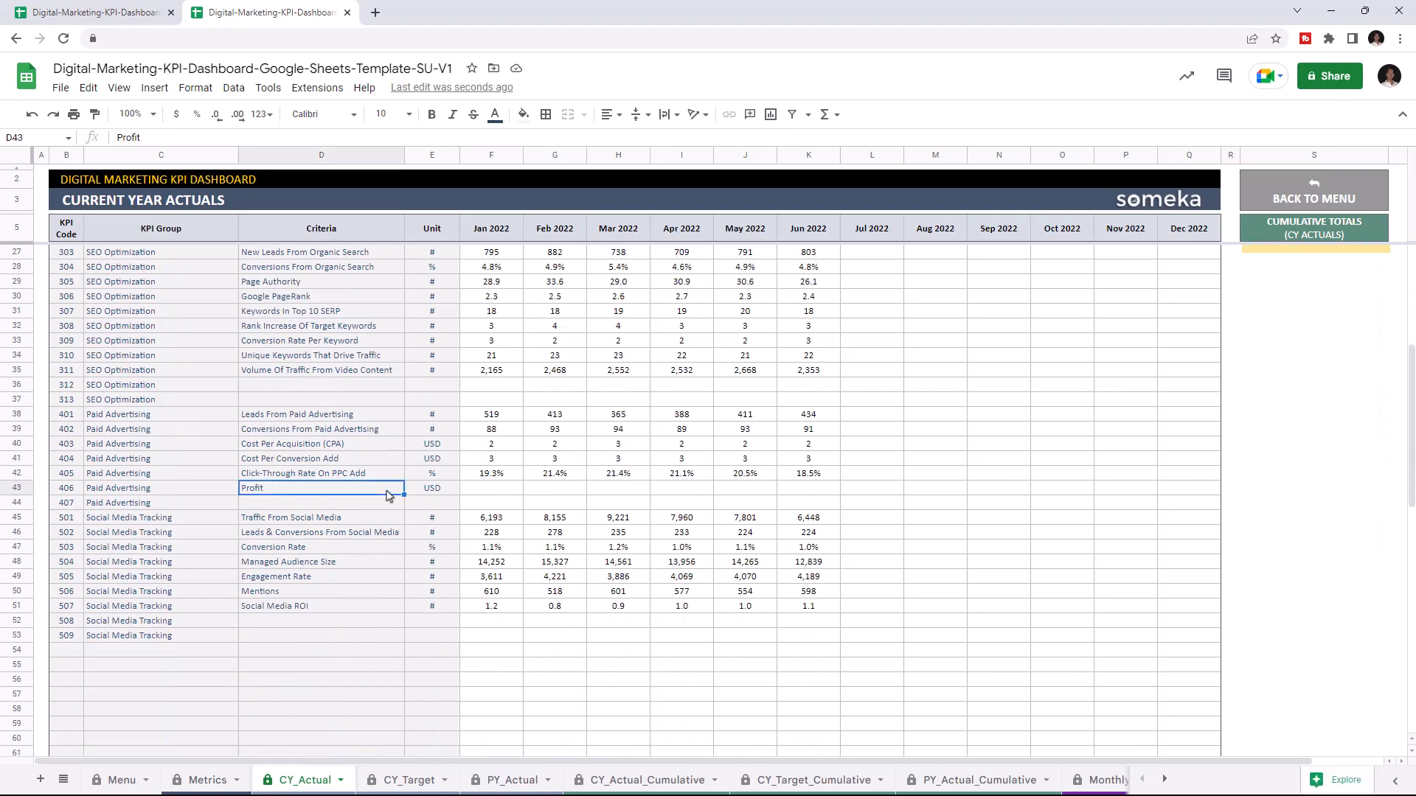
mouse_move(488, 494)
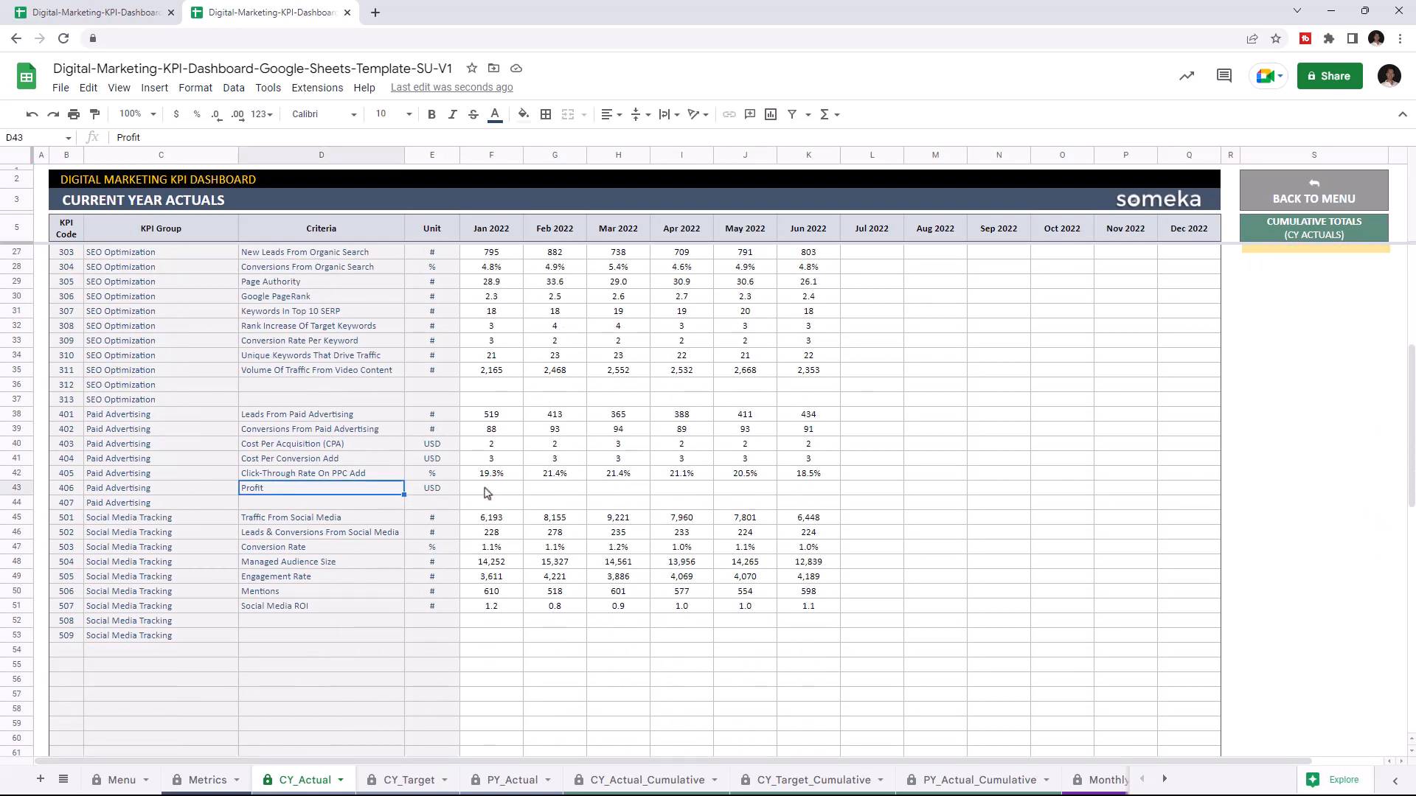
left_click(490, 488)
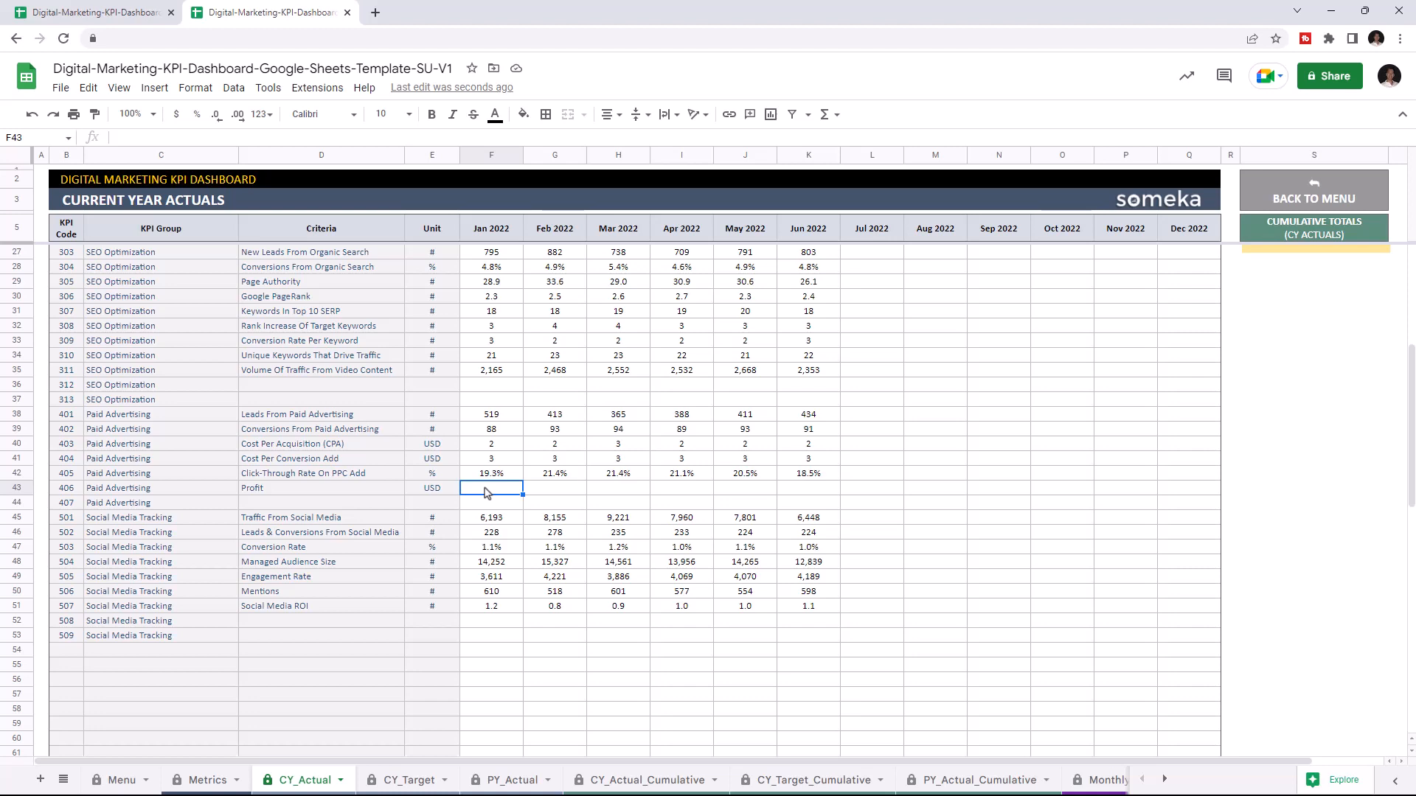
type("55000")
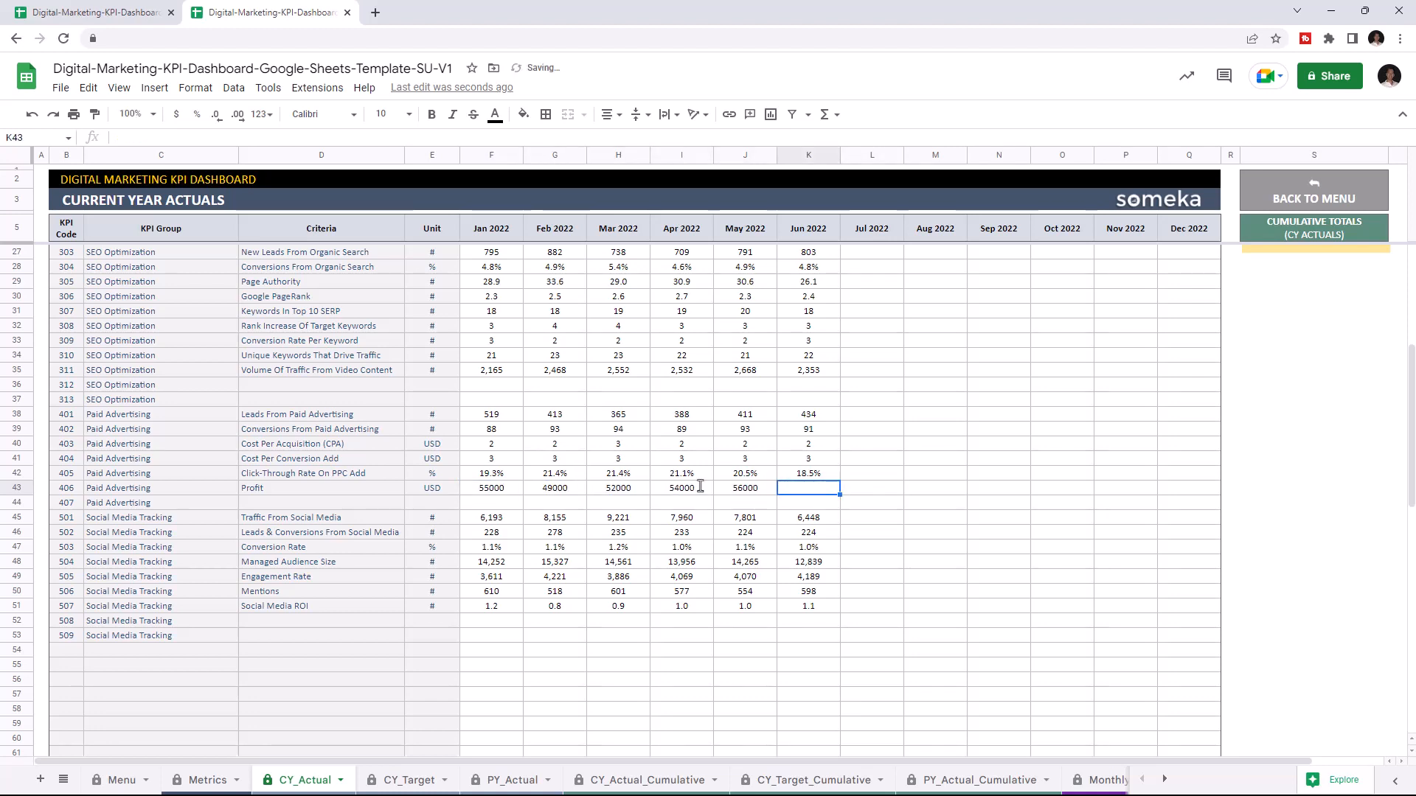
type("60000")
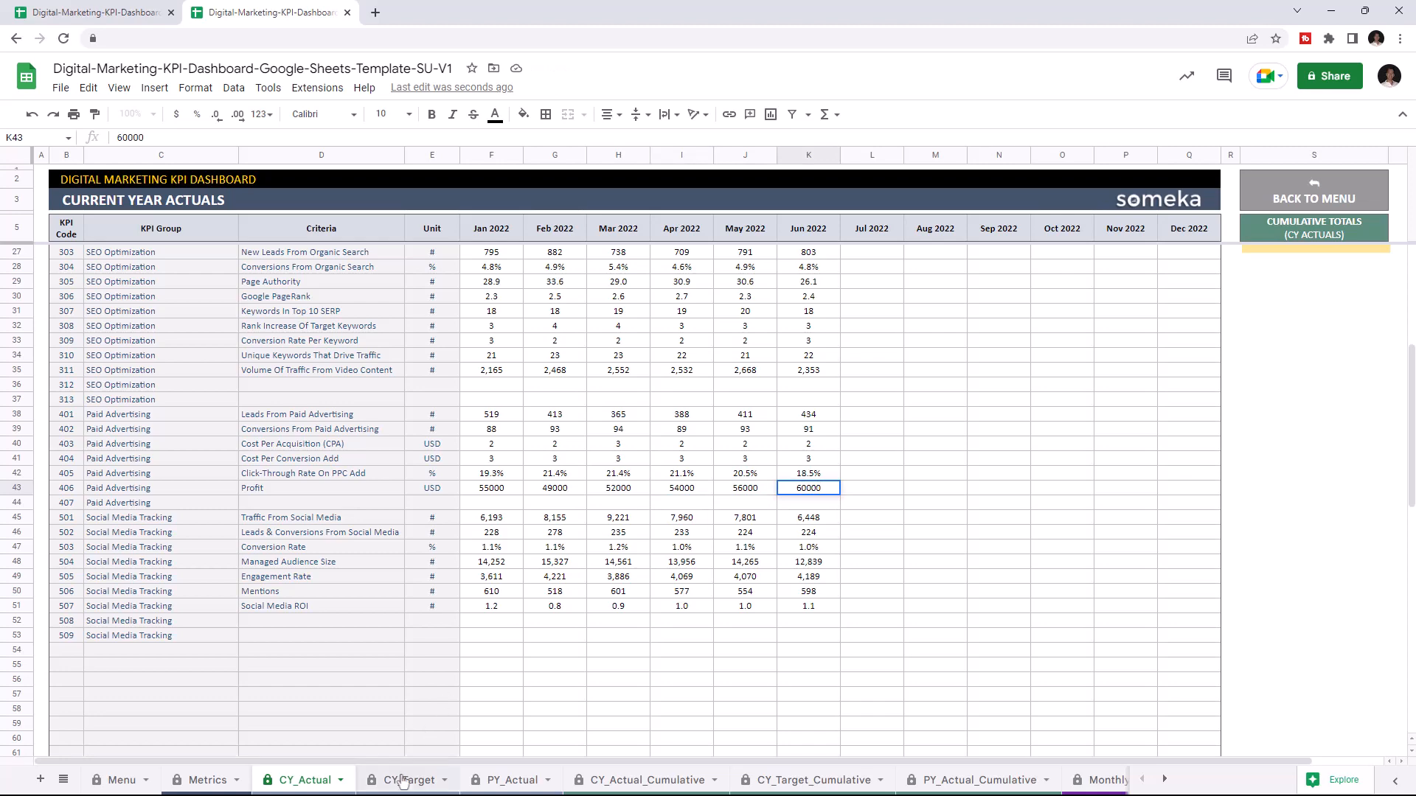
Set a 50000 monthly Profit target across F43:K43 on CY_Target, then move to PY_Actual.
left_click(407, 780)
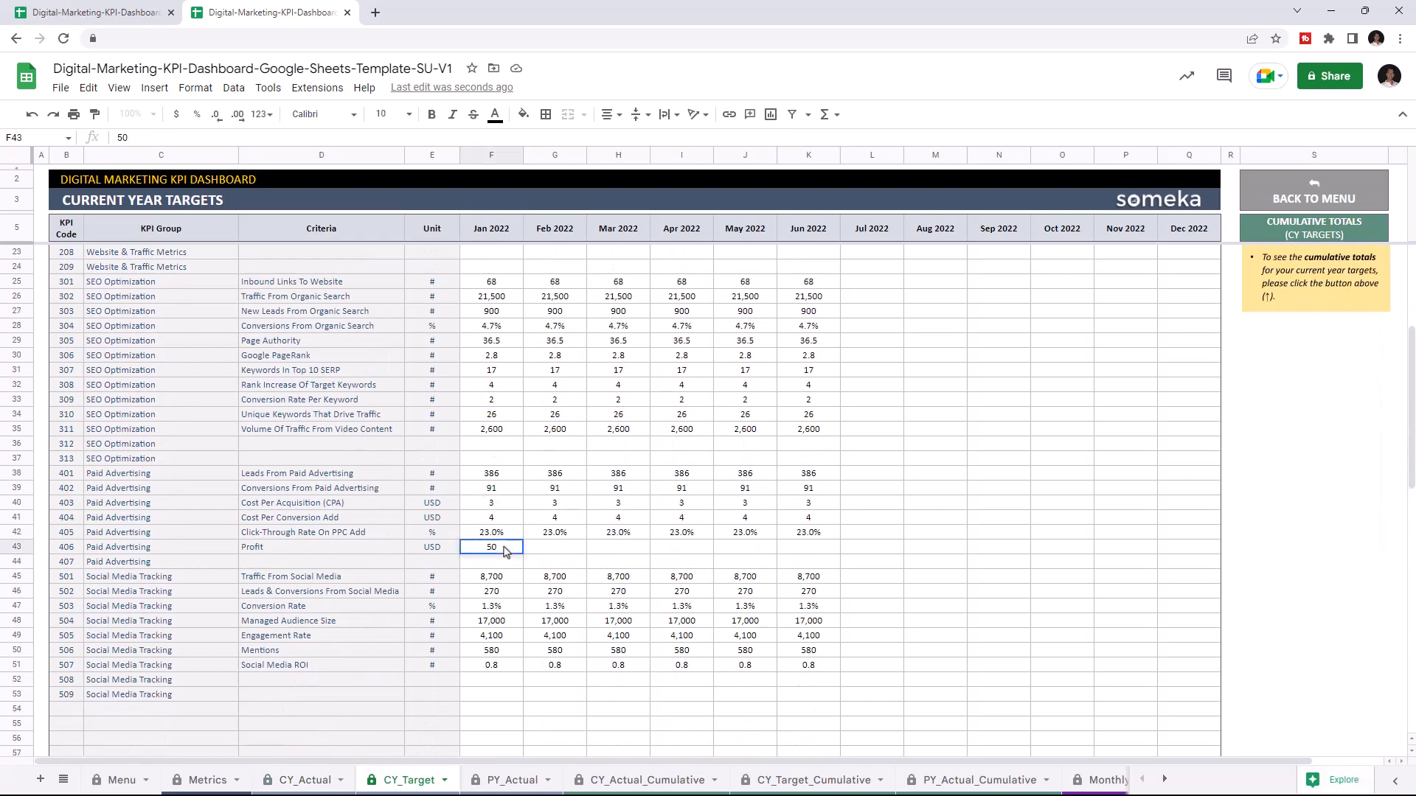
type("50000")
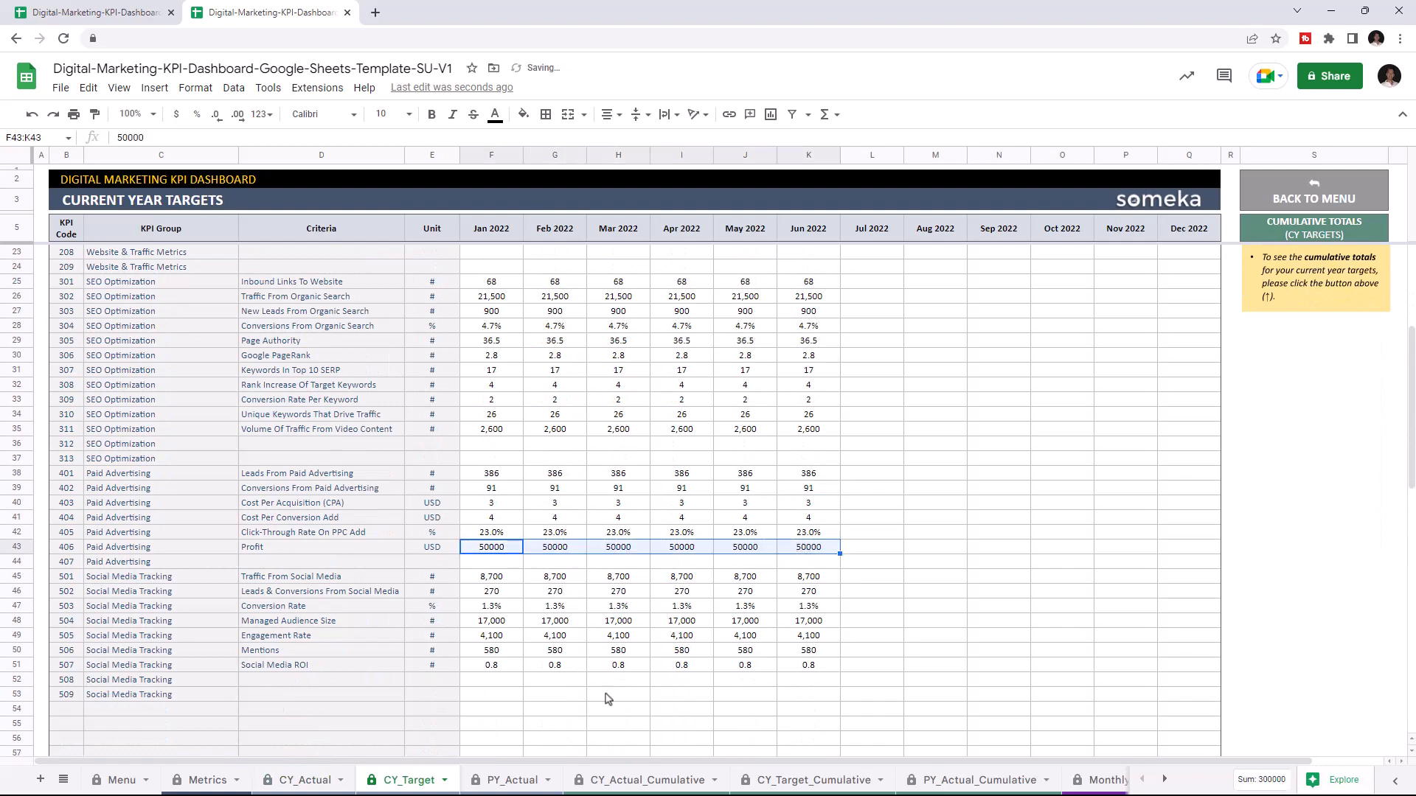
left_click(514, 779)
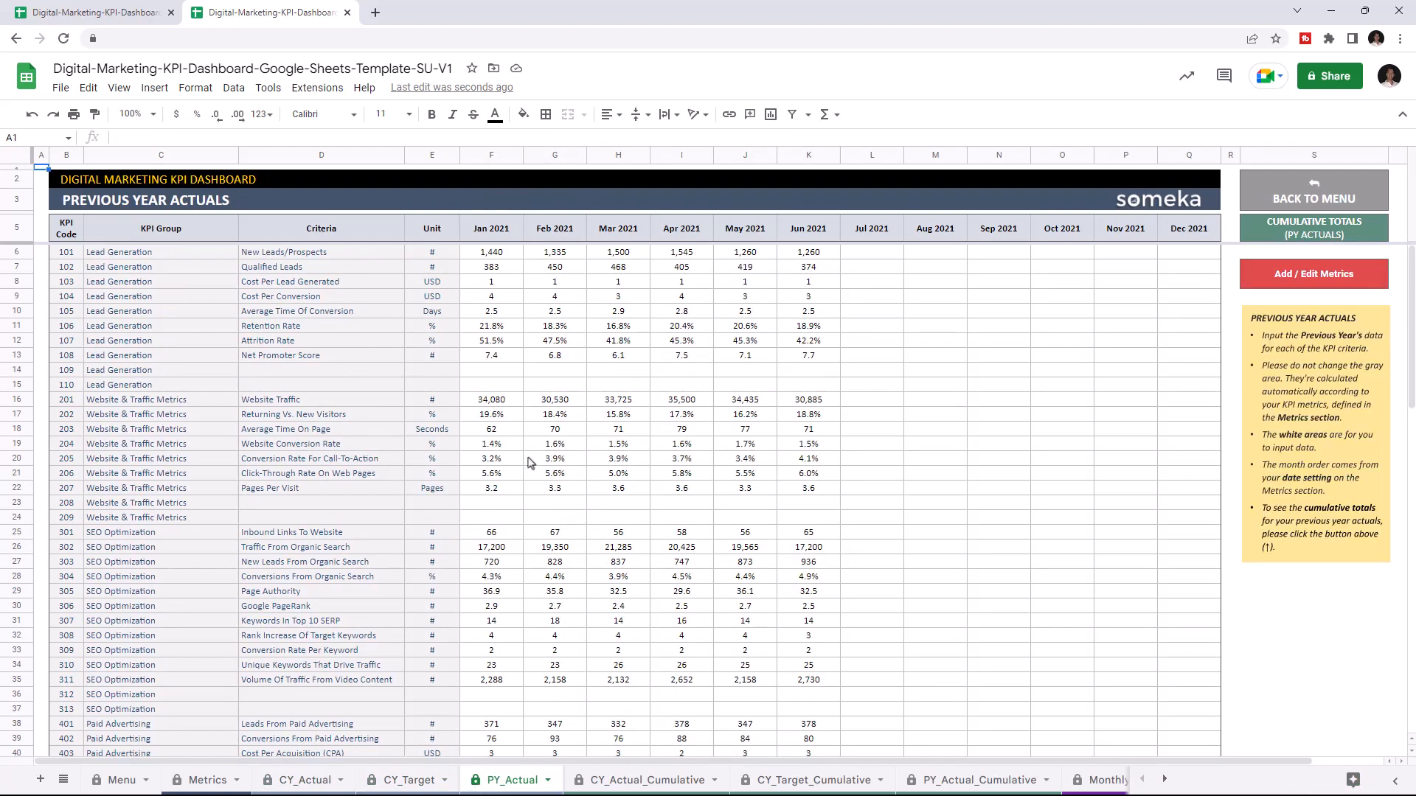
Enter the January–June 2021 Profit values on PY_Actual, then review the cumulative sheets.
scroll("down", 3)
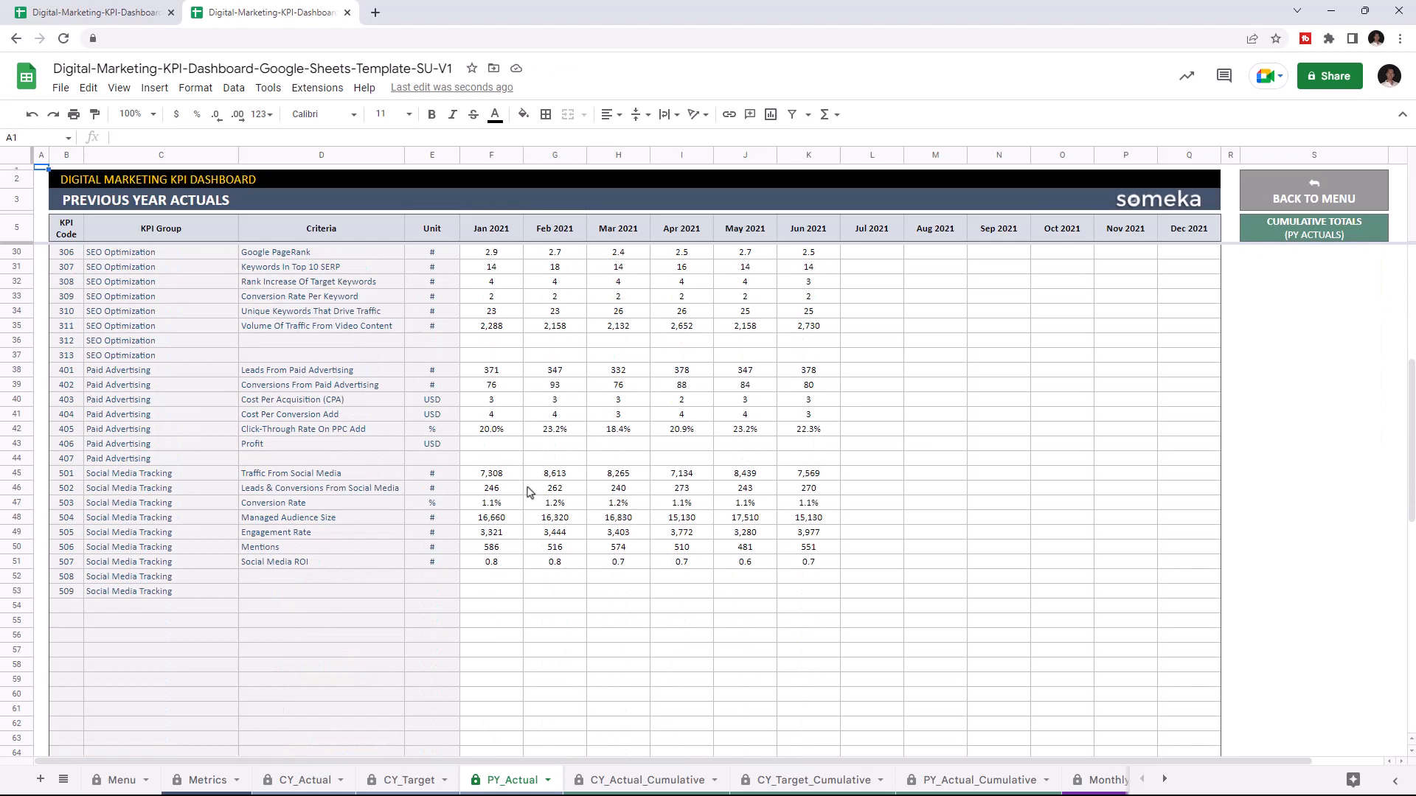
type("46000")
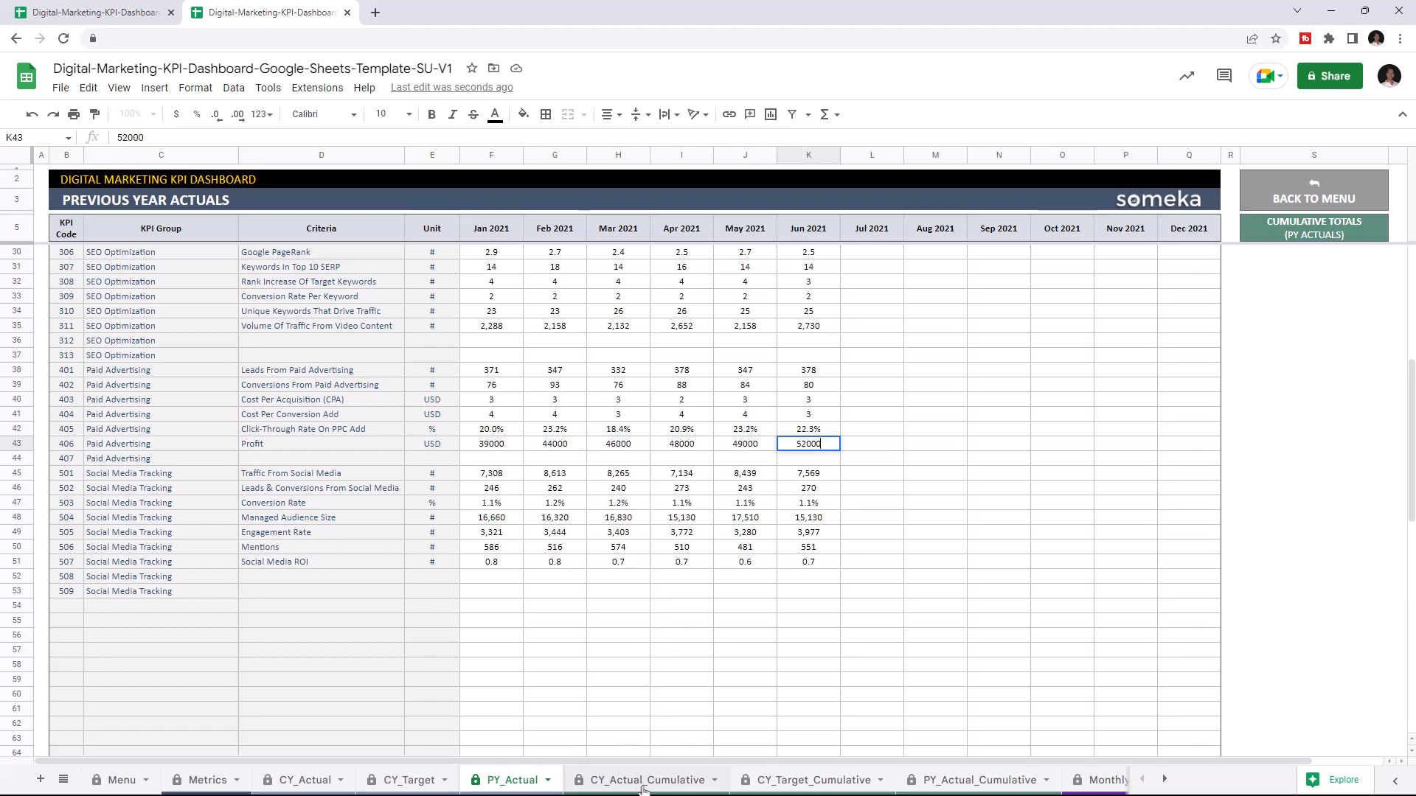
left_click(646, 779)
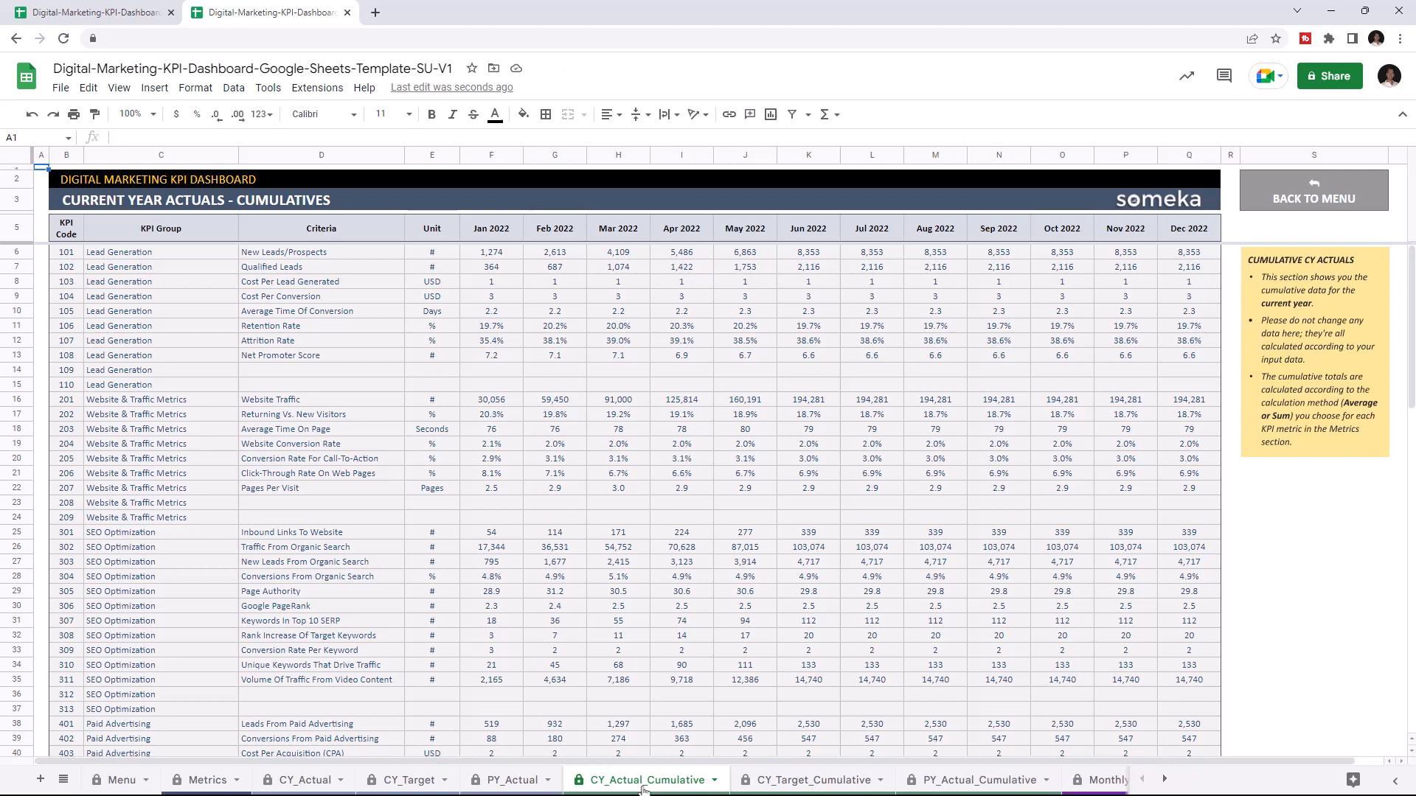
left_click(808, 778)
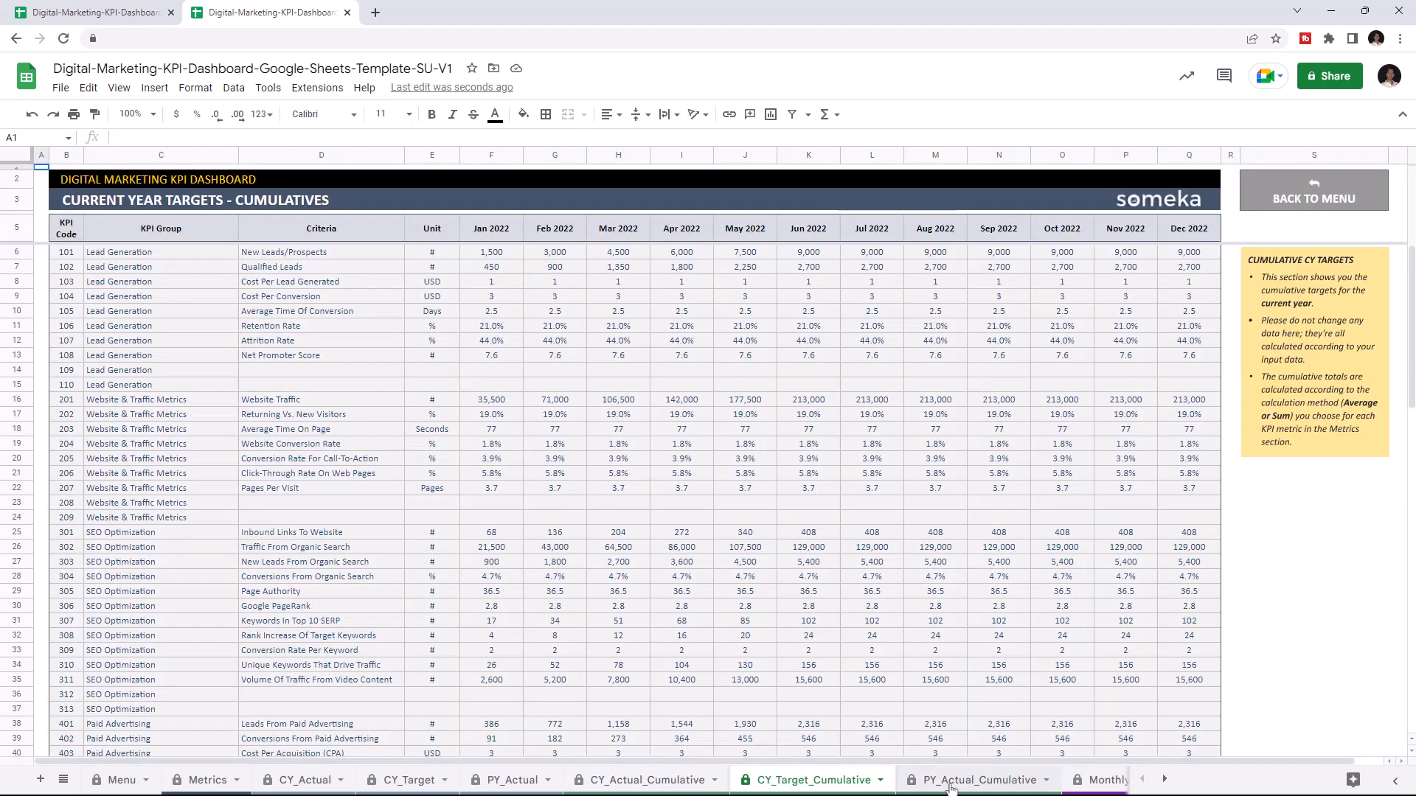
Review PY_Actual_Cumulative totals and bring up the Monthly_Analysis dashboard.
left_click(976, 779)
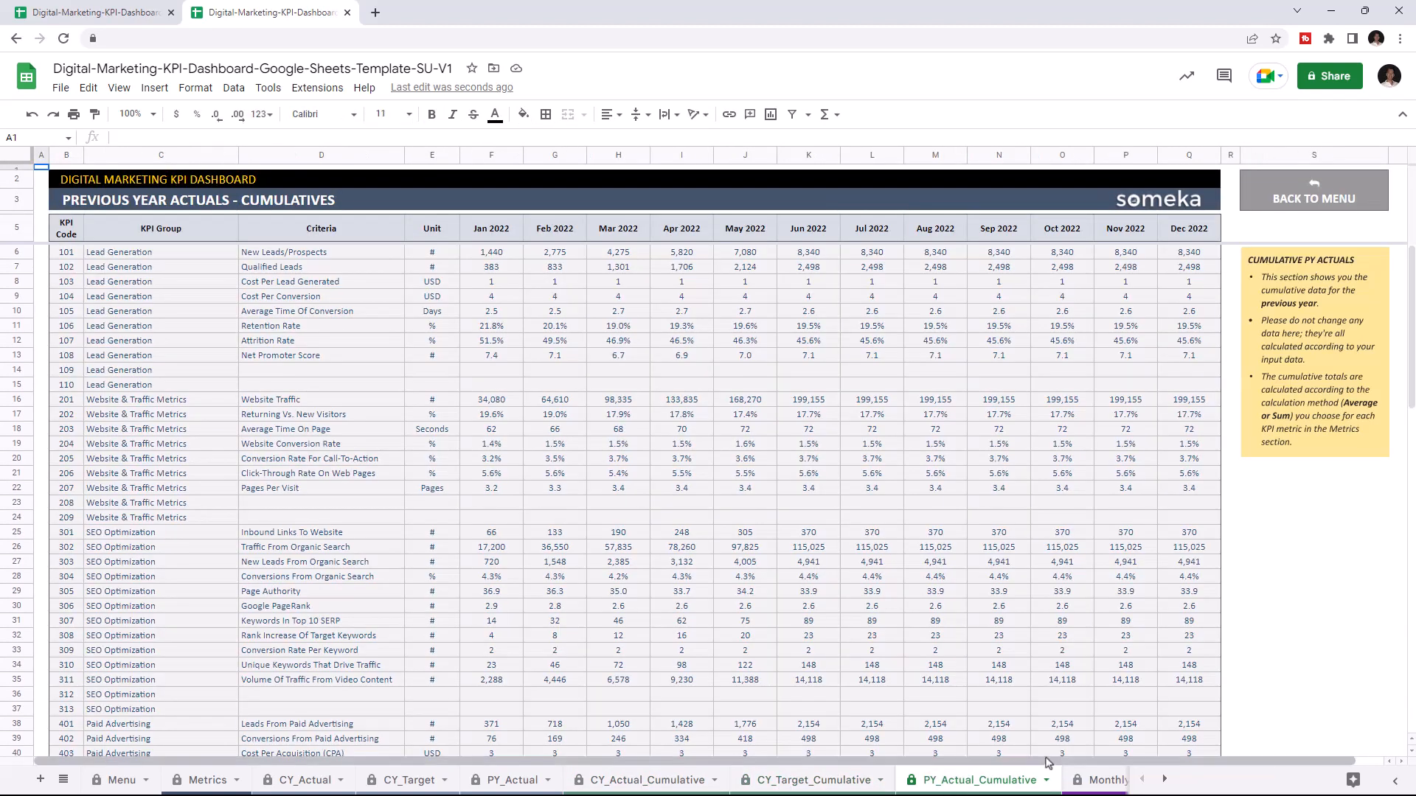
left_click(1050, 780)
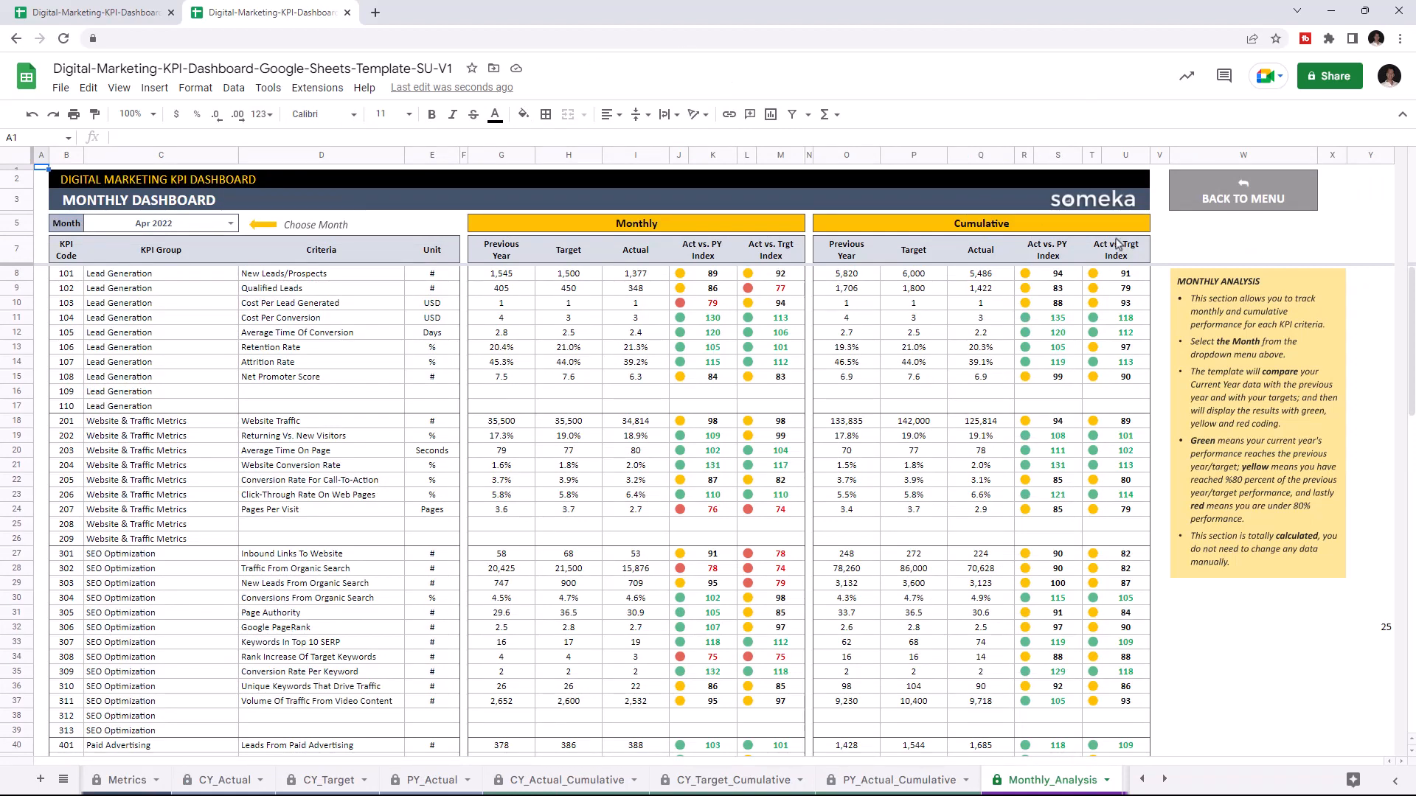
mouse_move(1047, 289)
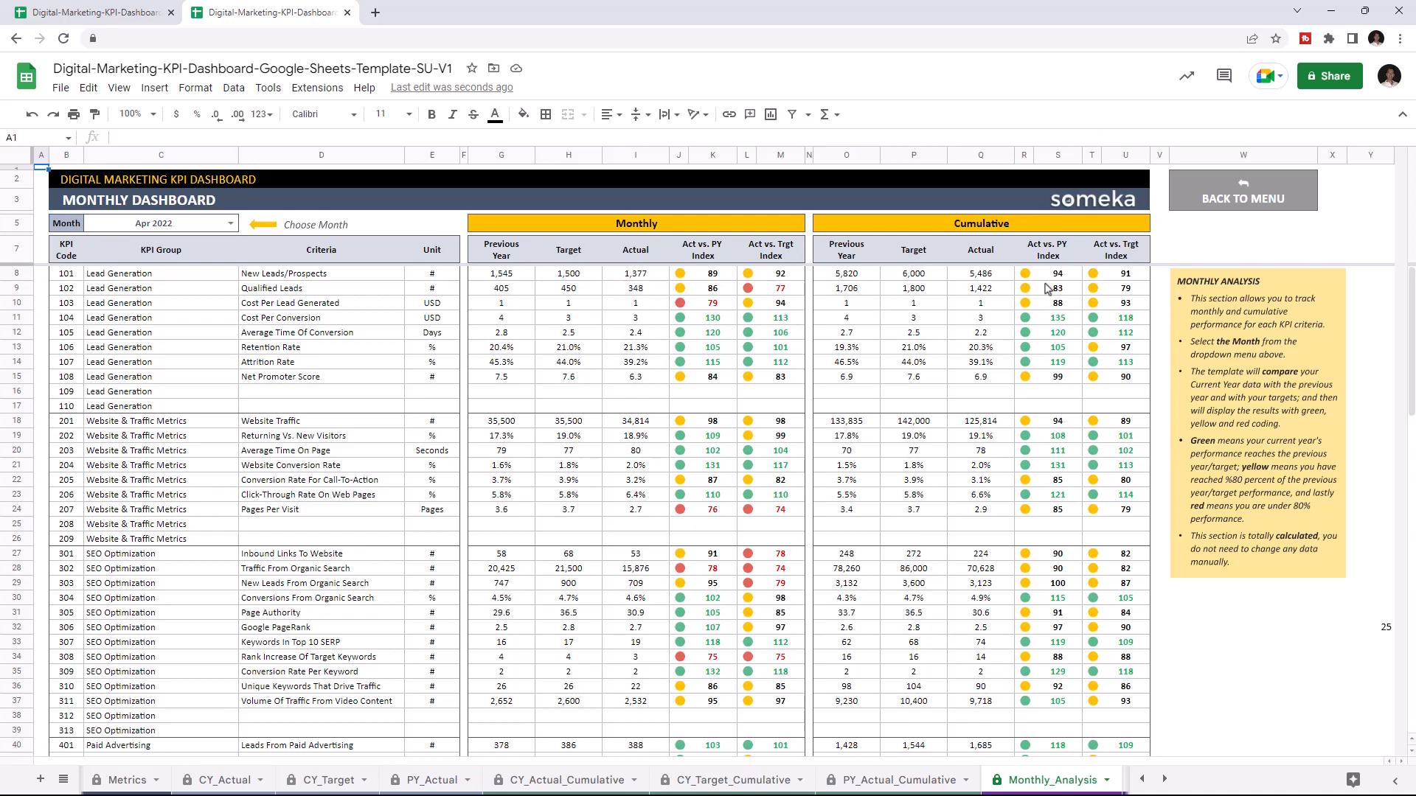
Check the Profit row, then switch the dashboard month from Apr 2022 to Jun 2022 in C5.
scroll("down", 3)
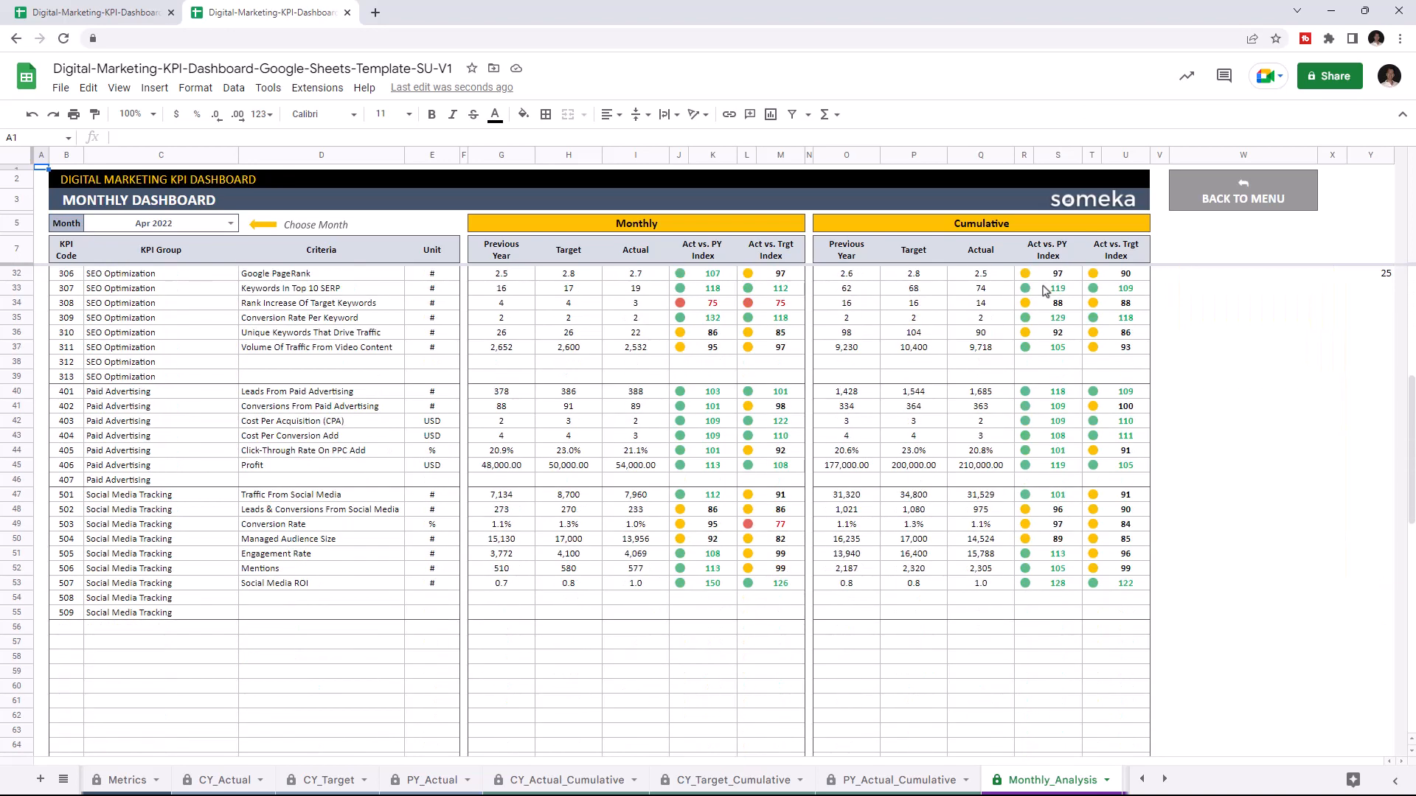
left_click(320, 464)
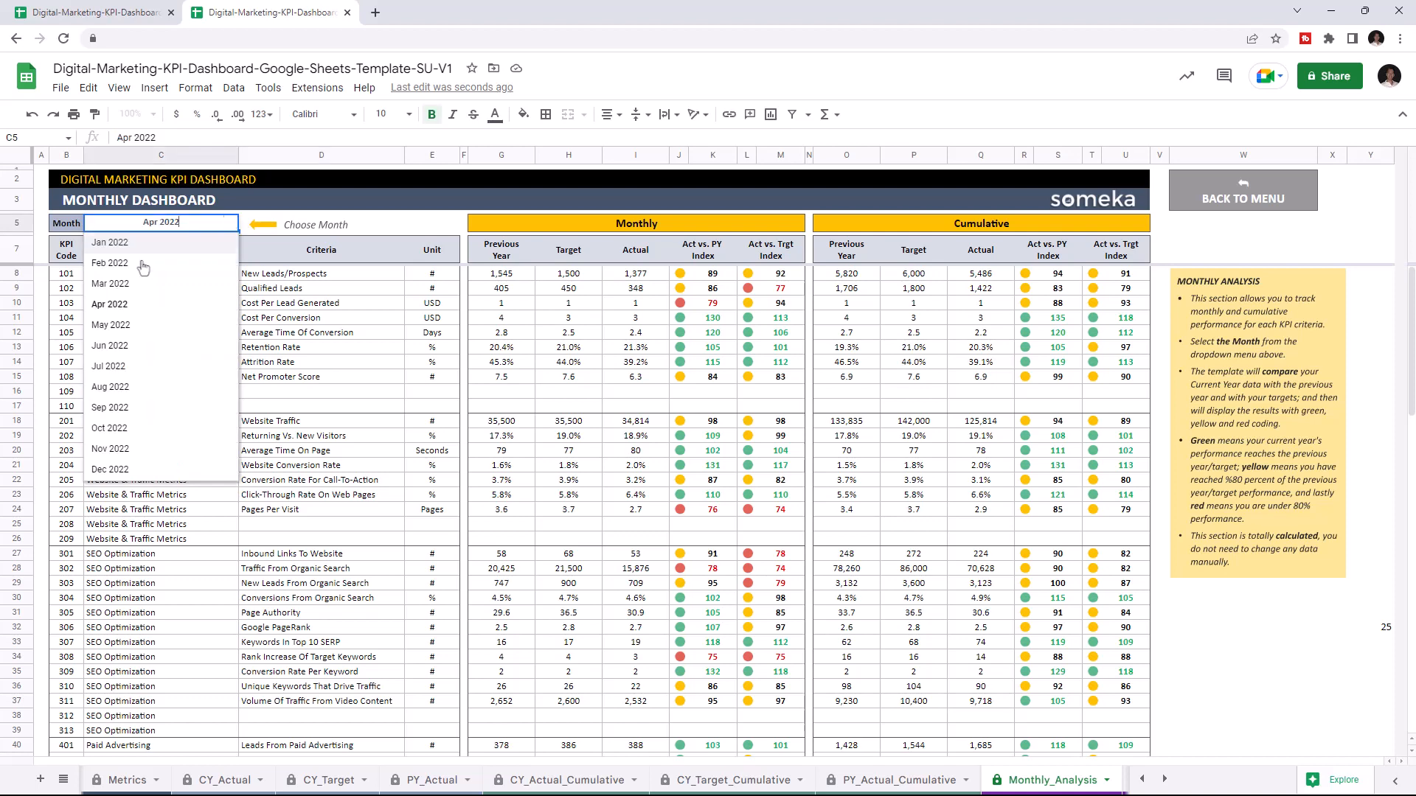
left_click(108, 303)
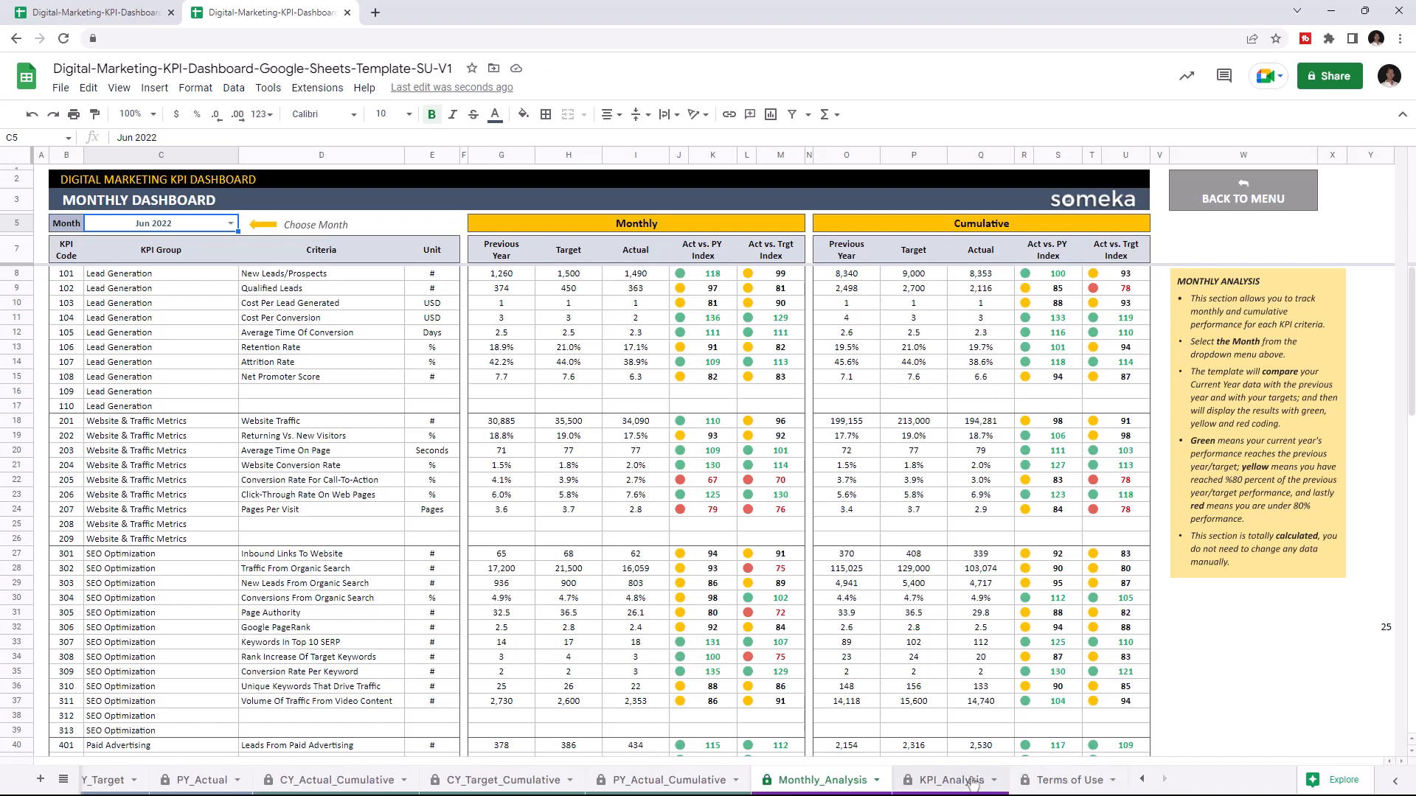
On KPI_Analysis, change the charted KPI in B5 to Lead Generation / Retention Rate (106).
left_click(946, 781)
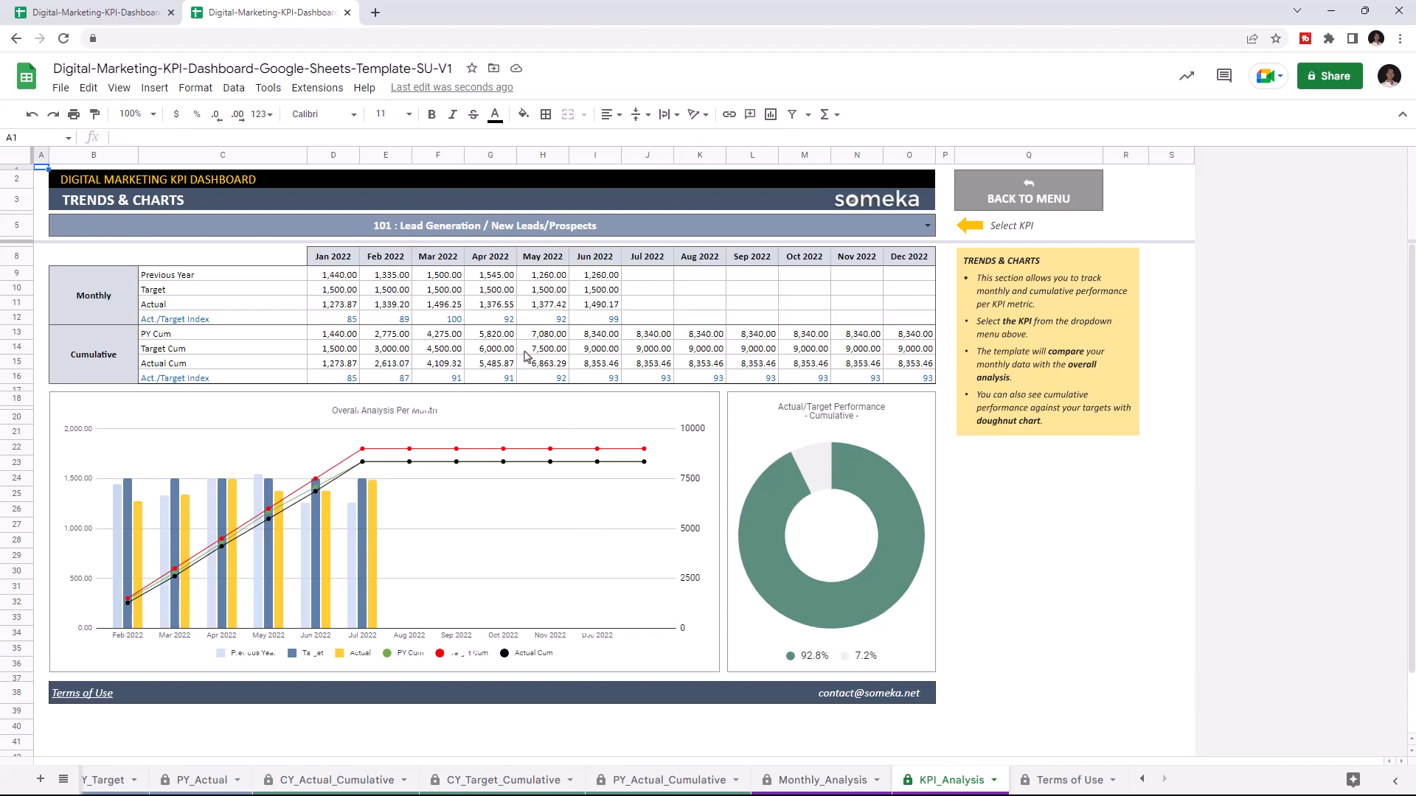
mouse_move(419, 352)
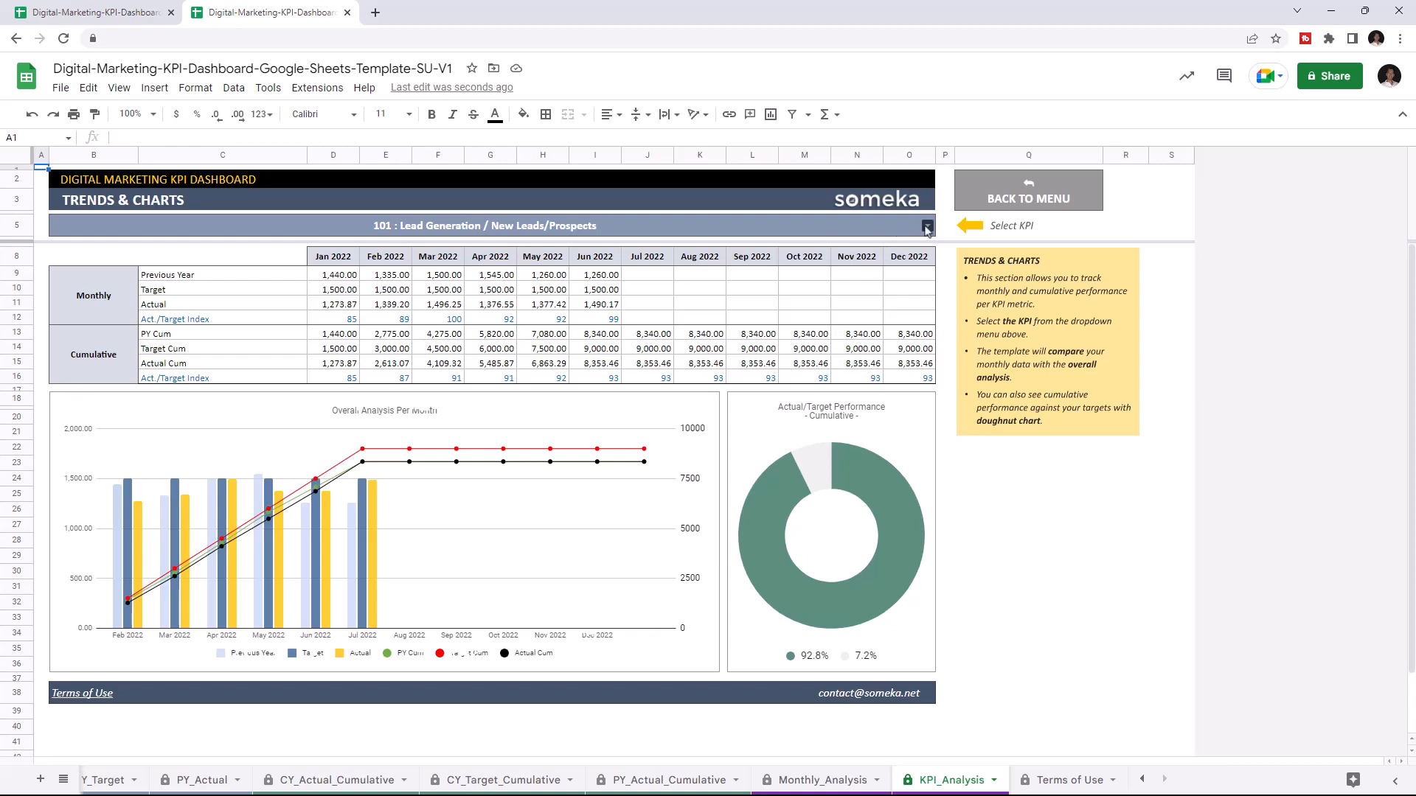
left_click(925, 226)
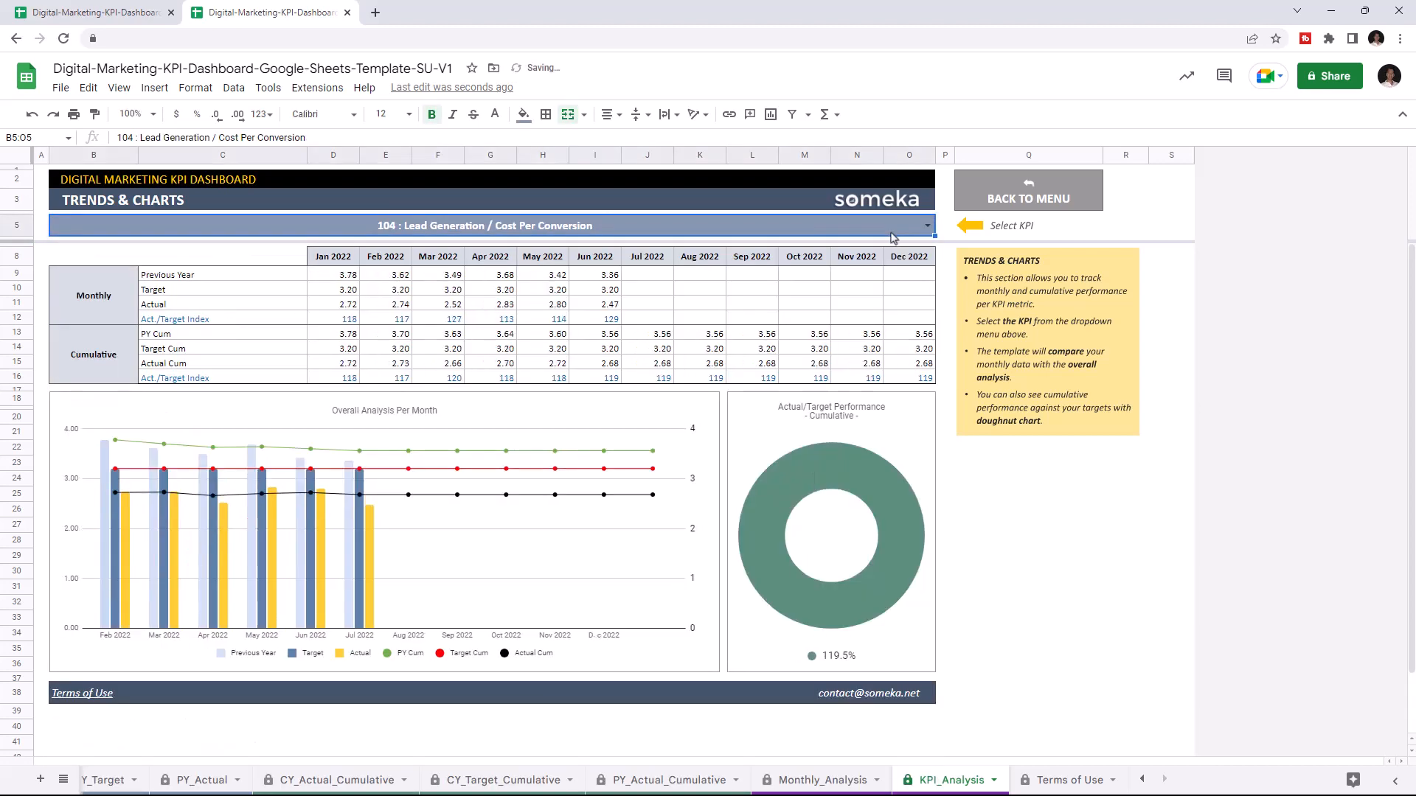
left_click(926, 224)
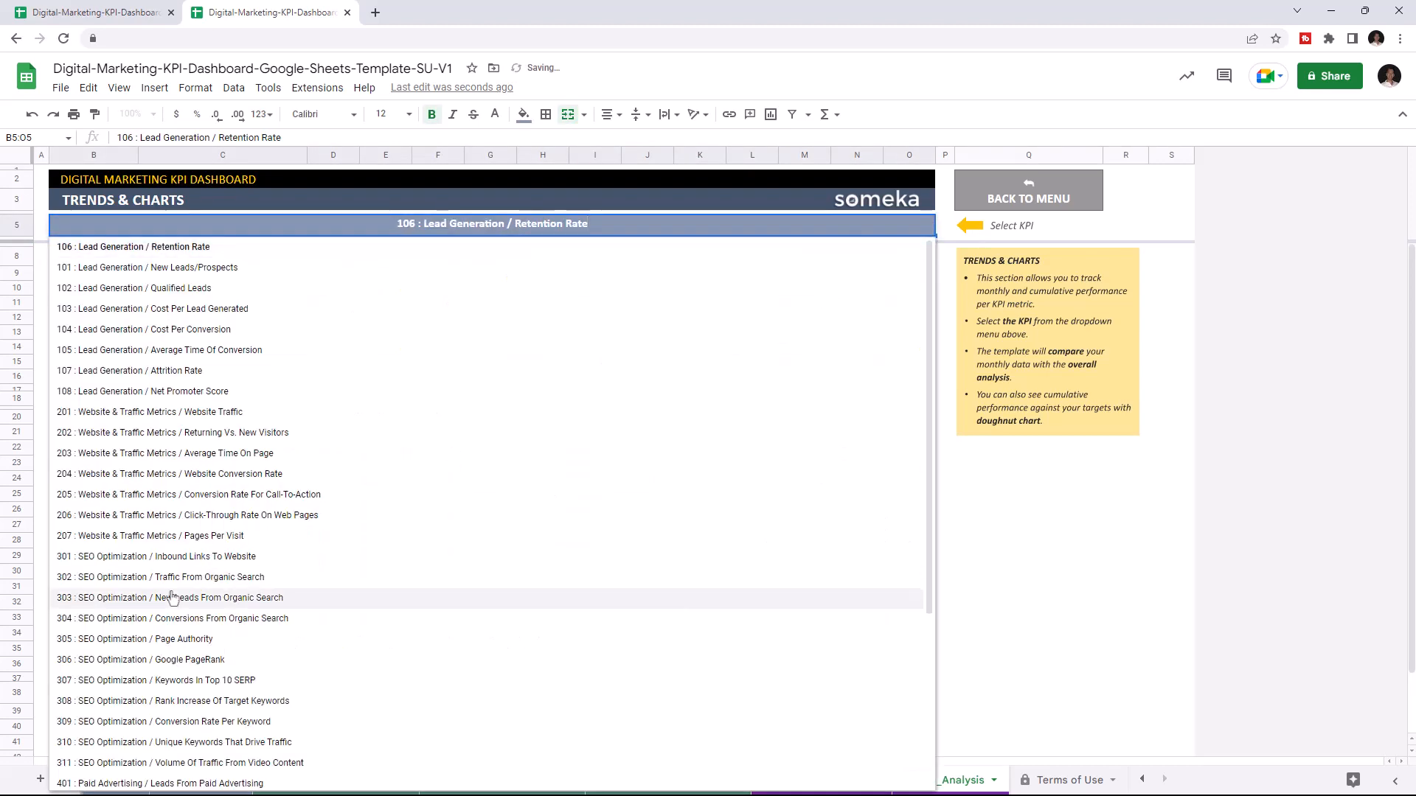